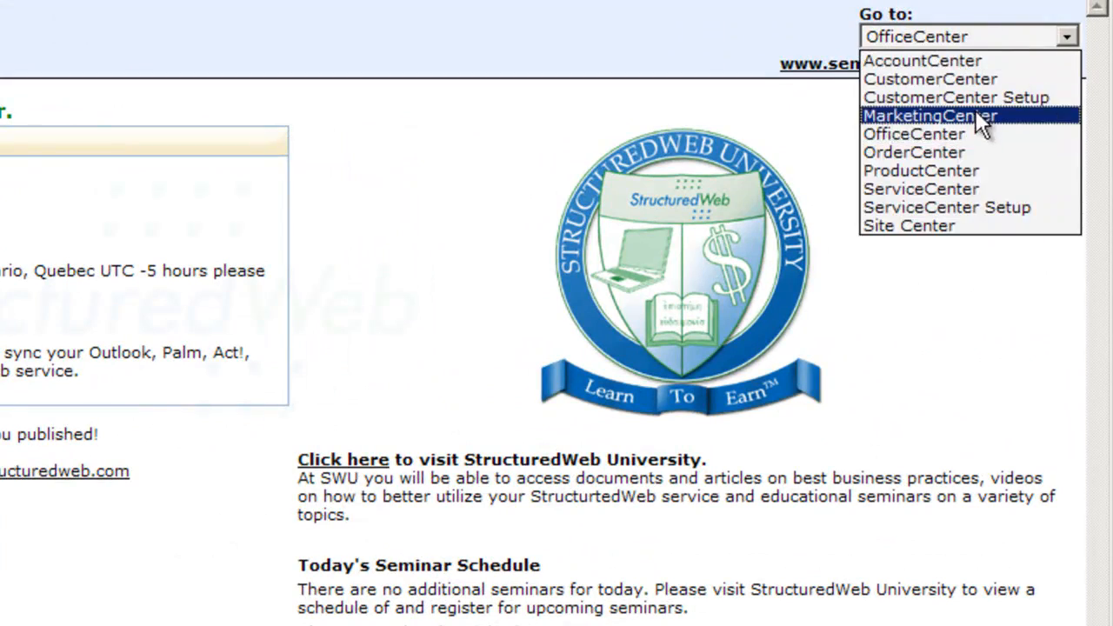
Switch to ProductCenter, open the Catalog Pages list, and start adding a new catalog page
left_click(918, 170)
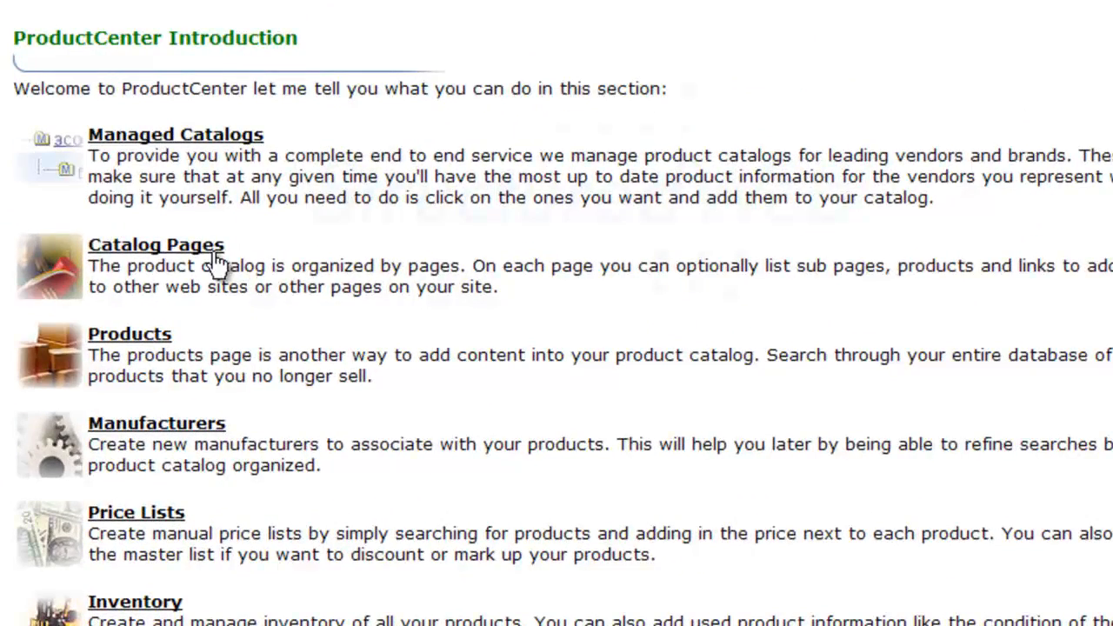
left_click(156, 245)
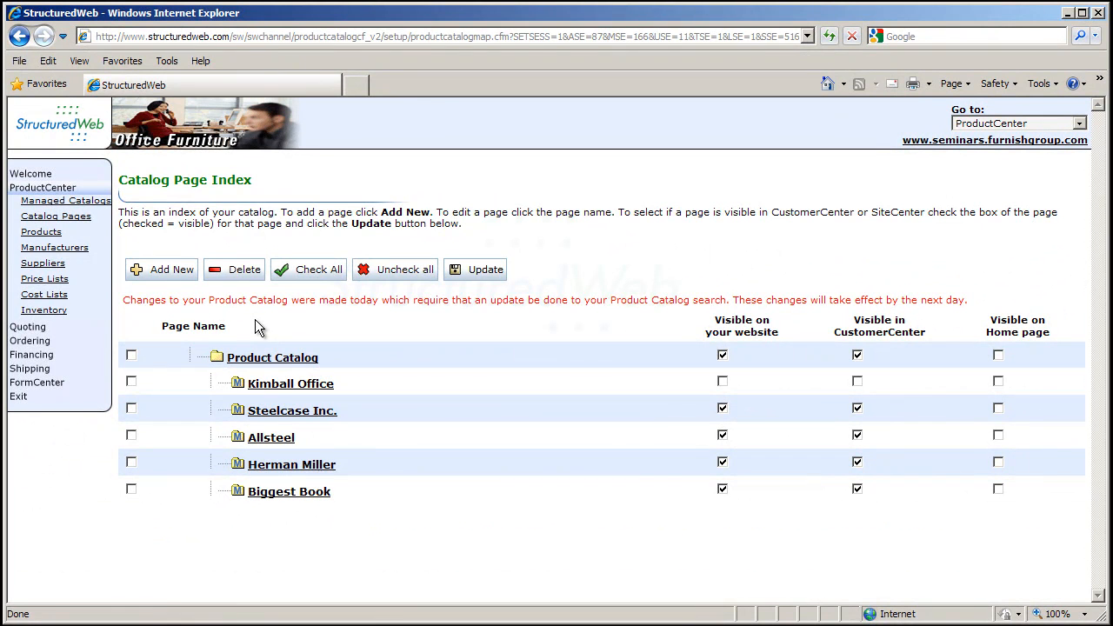
mouse_move(271, 438)
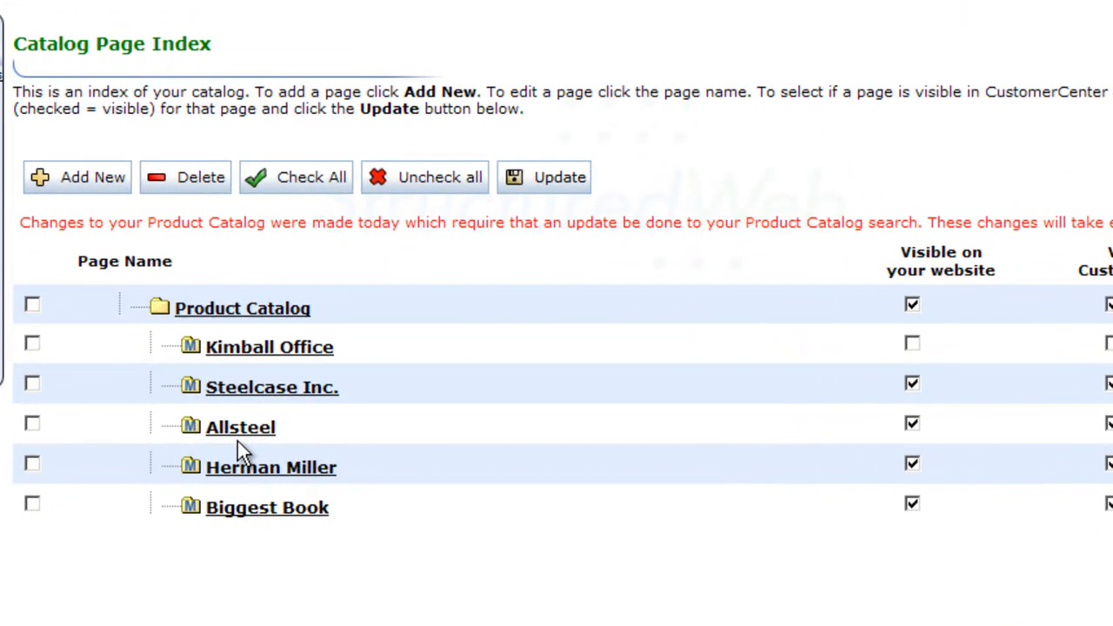
left_click(76, 176)
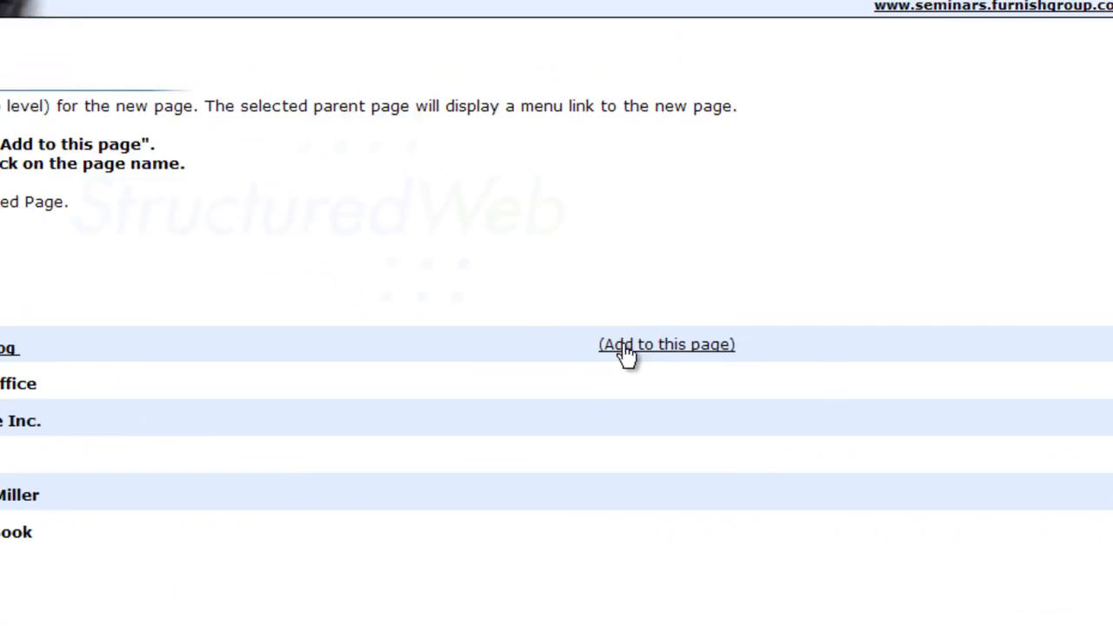
Choose Product Catalog as the parent and create a brand-new page instead of linking a catalog
left_click(666, 344)
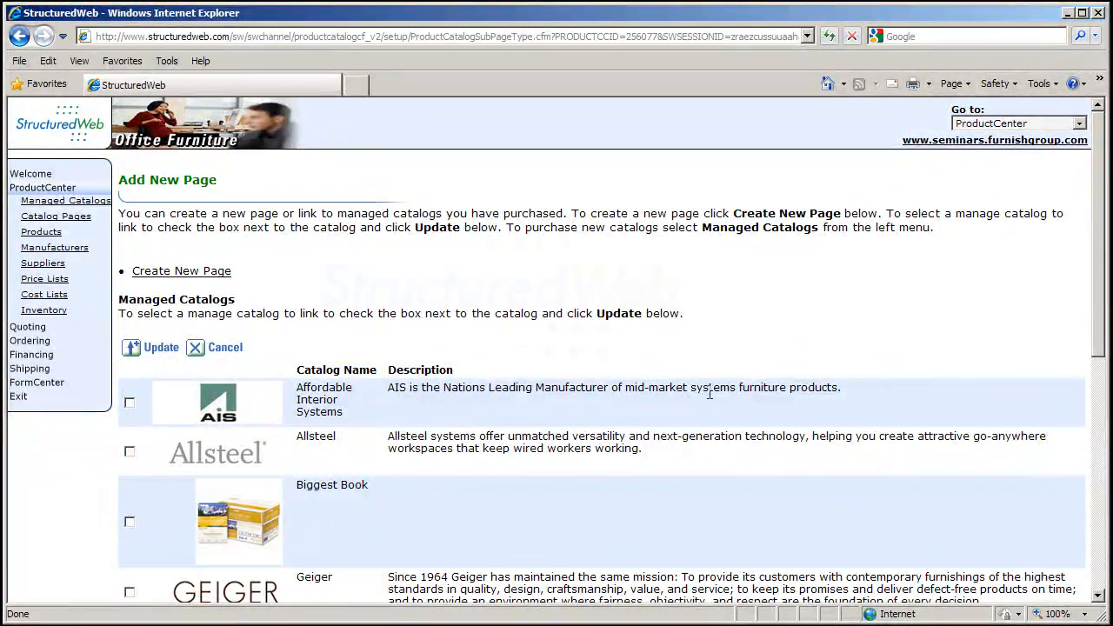
left_click(180, 270)
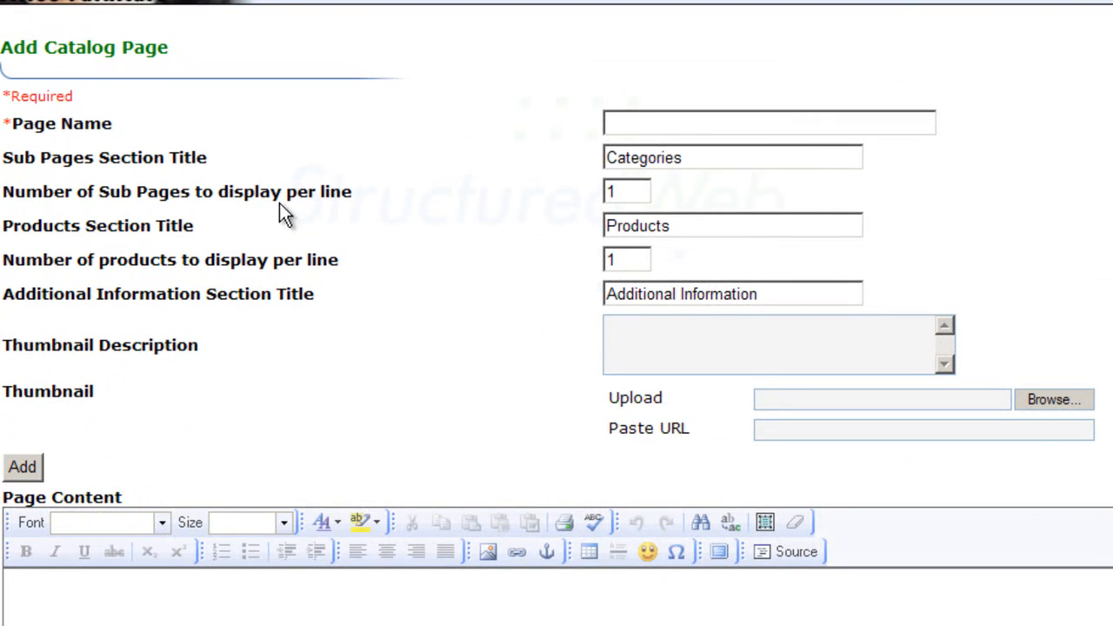
Name the page Maxon and show 2 subpages and 2 products per line
left_click(765, 122)
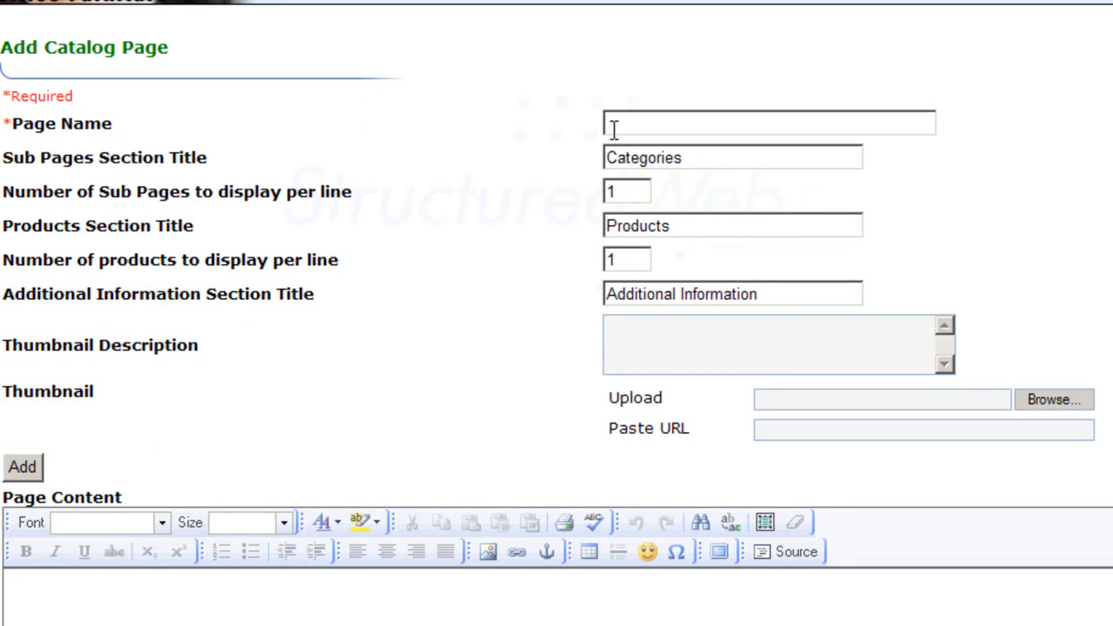
type("Max")
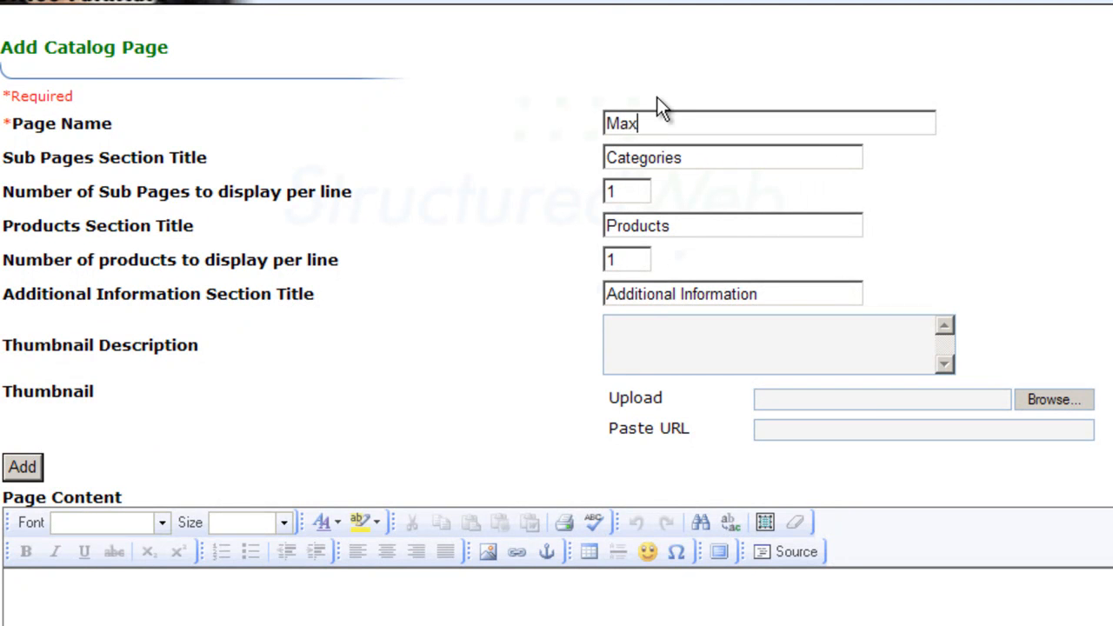
type("on")
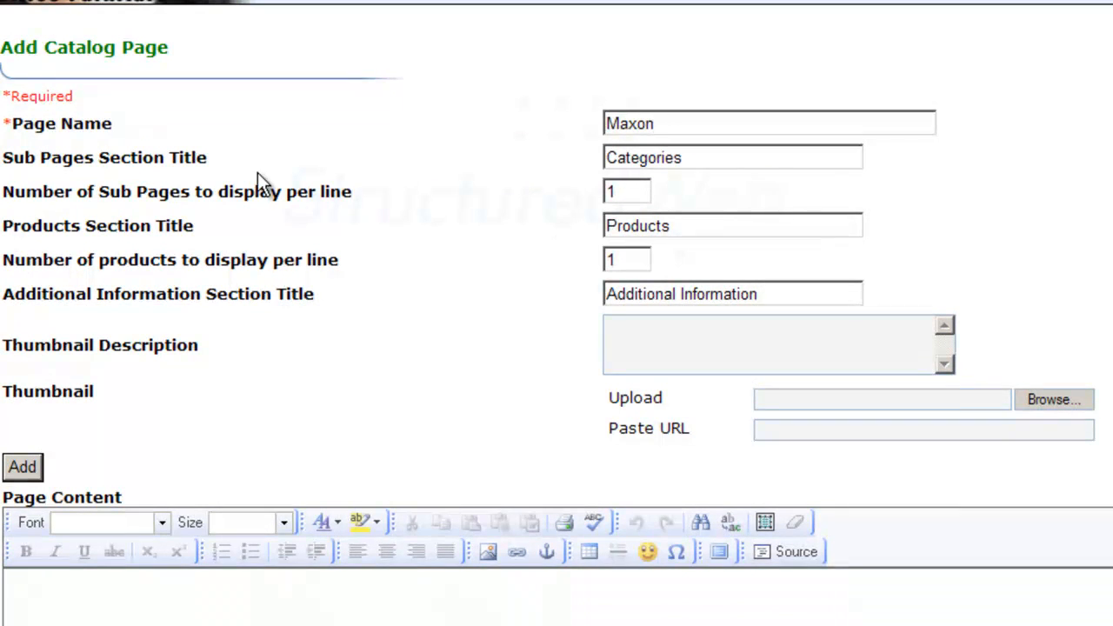
mouse_move(291, 217)
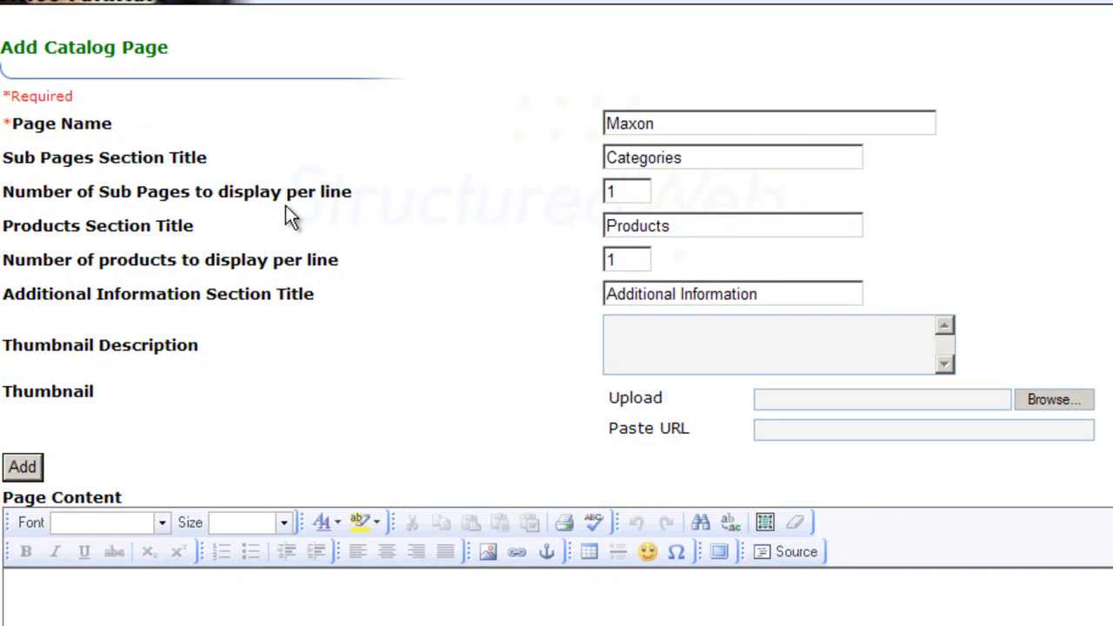
left_click(764, 121)
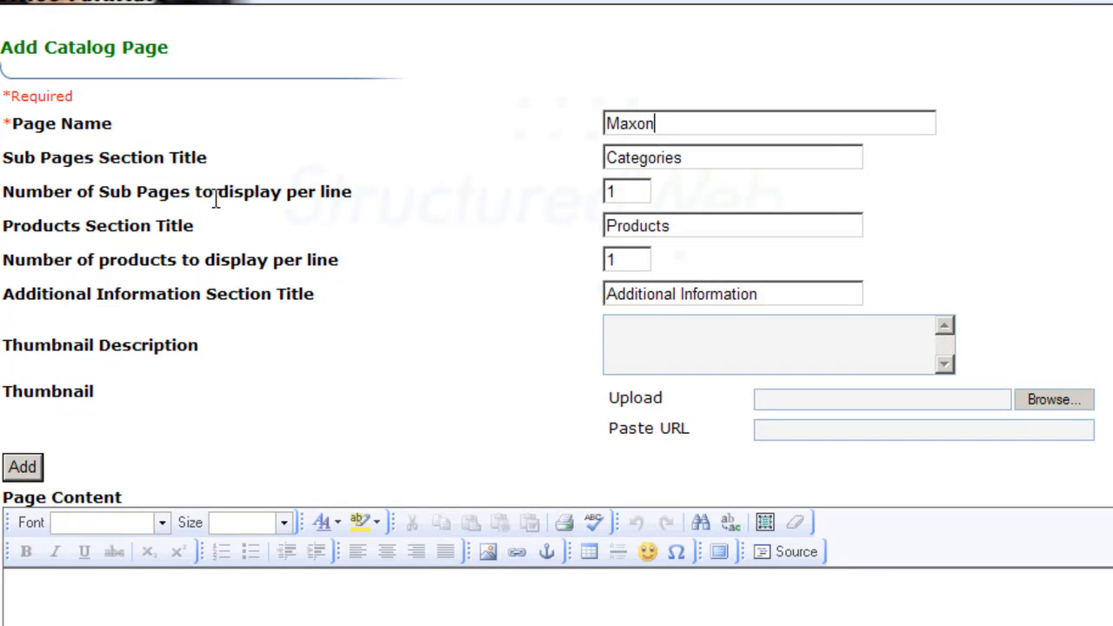
left_click(621, 191)
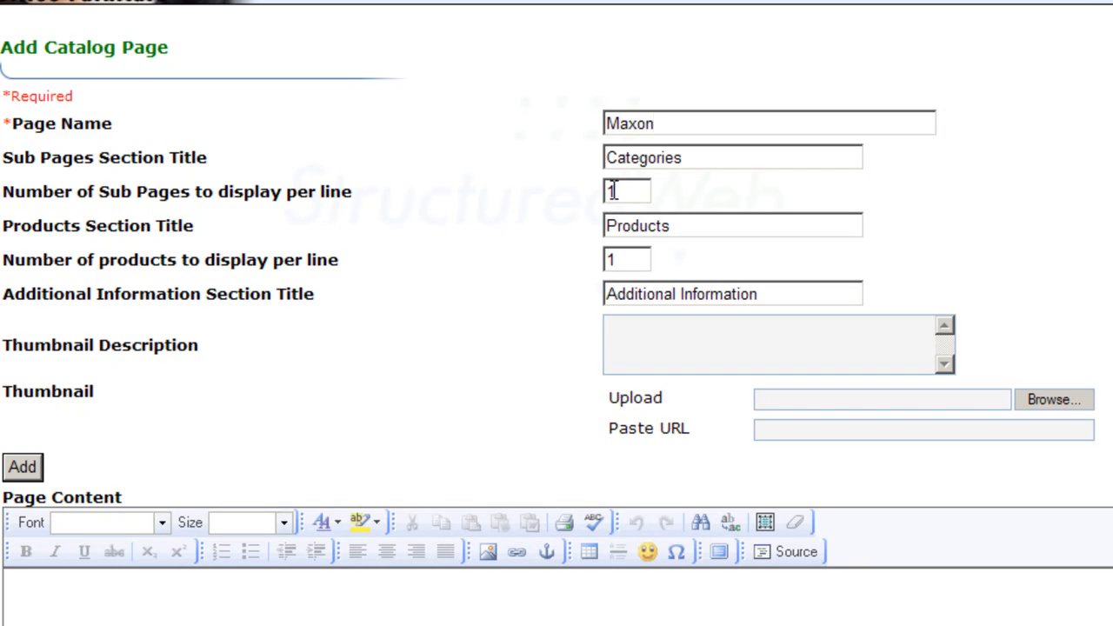
type("2")
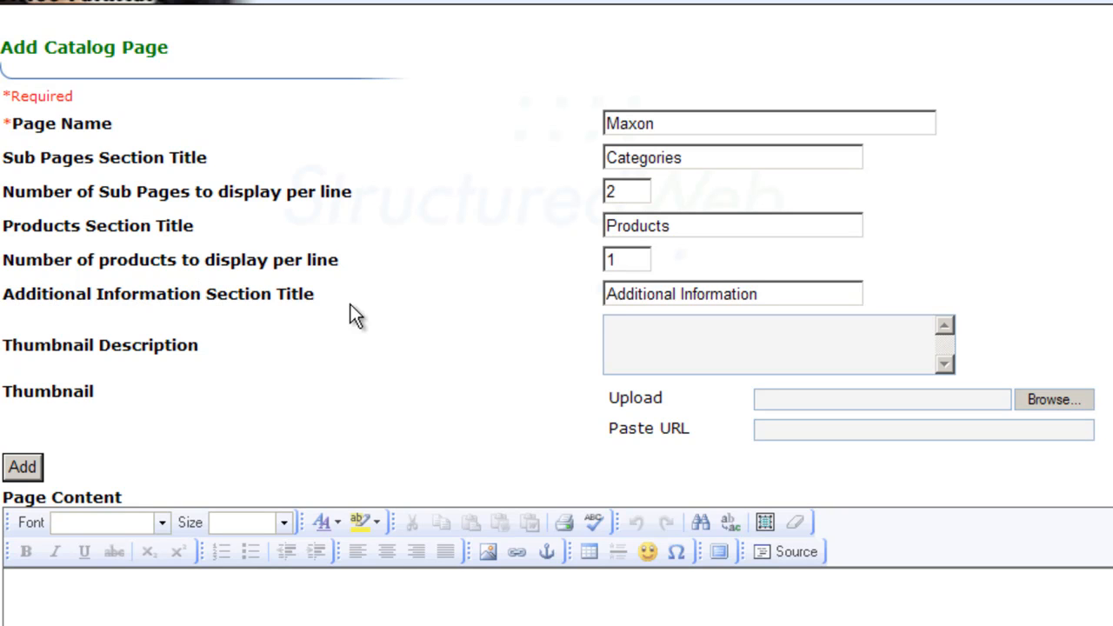
type("2")
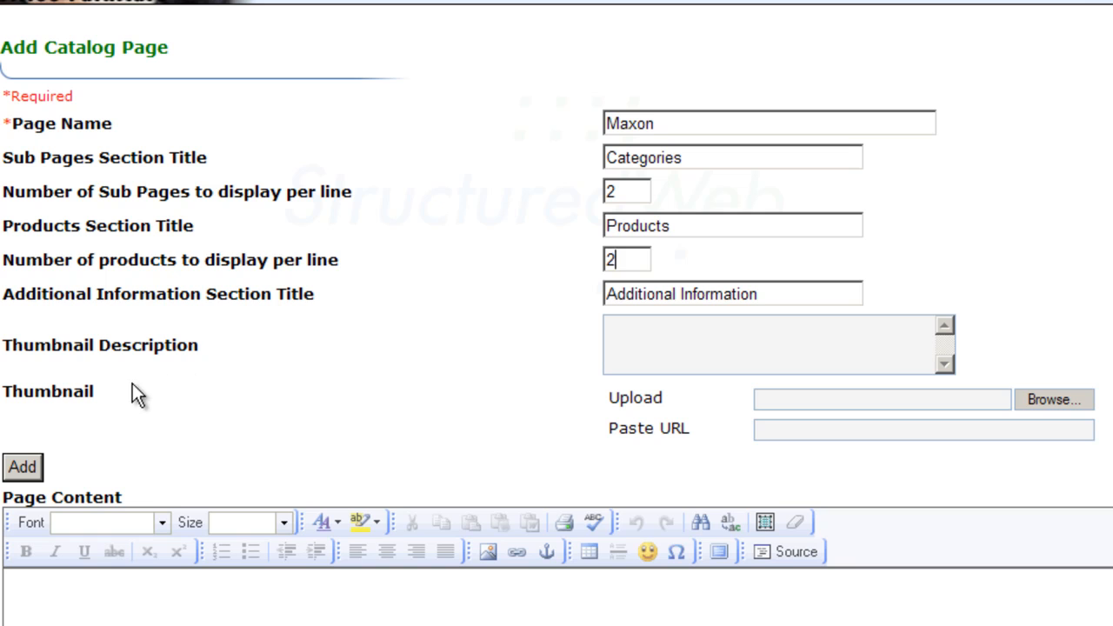
mouse_move(107, 400)
type("Maxon has")
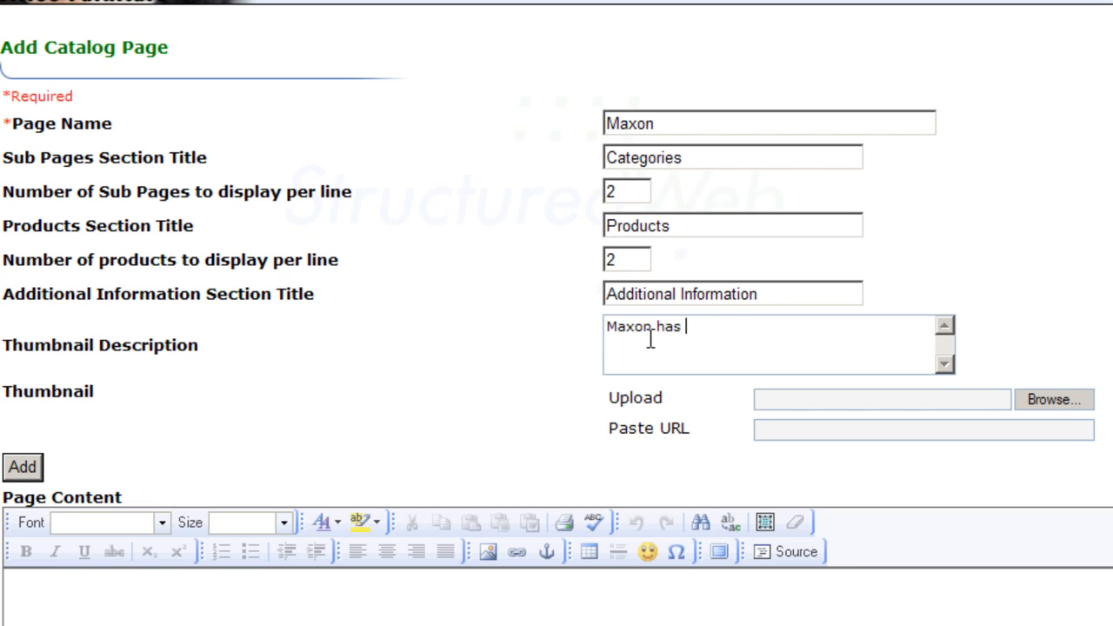
Enter a thumbnail description about Maxon providing quality furniture for over 20 years
type("been providing qu")
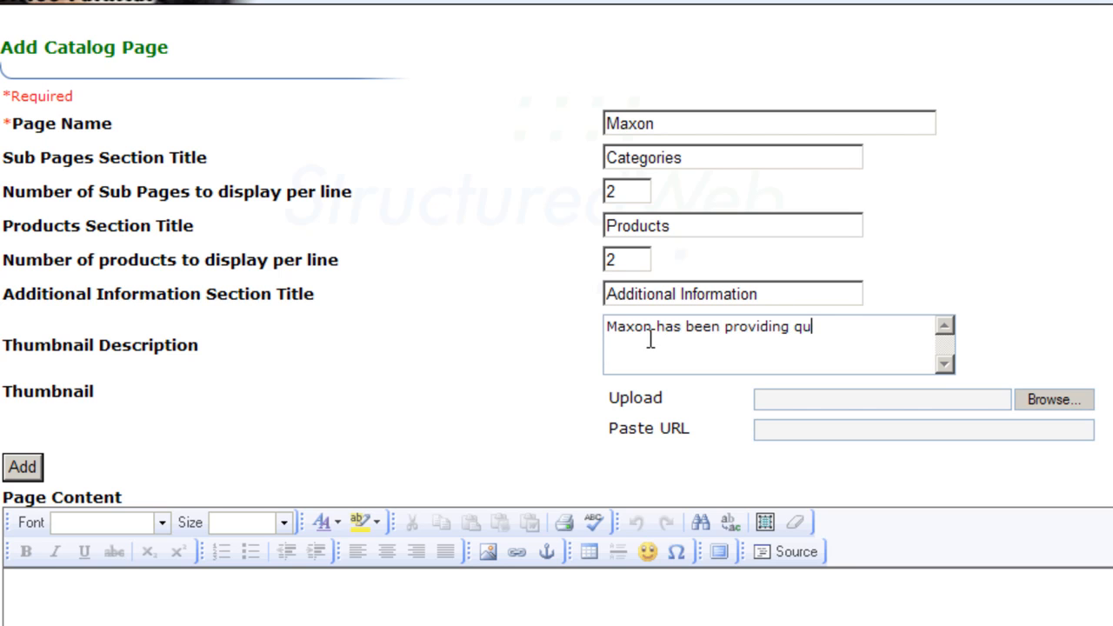
type("ality fu")
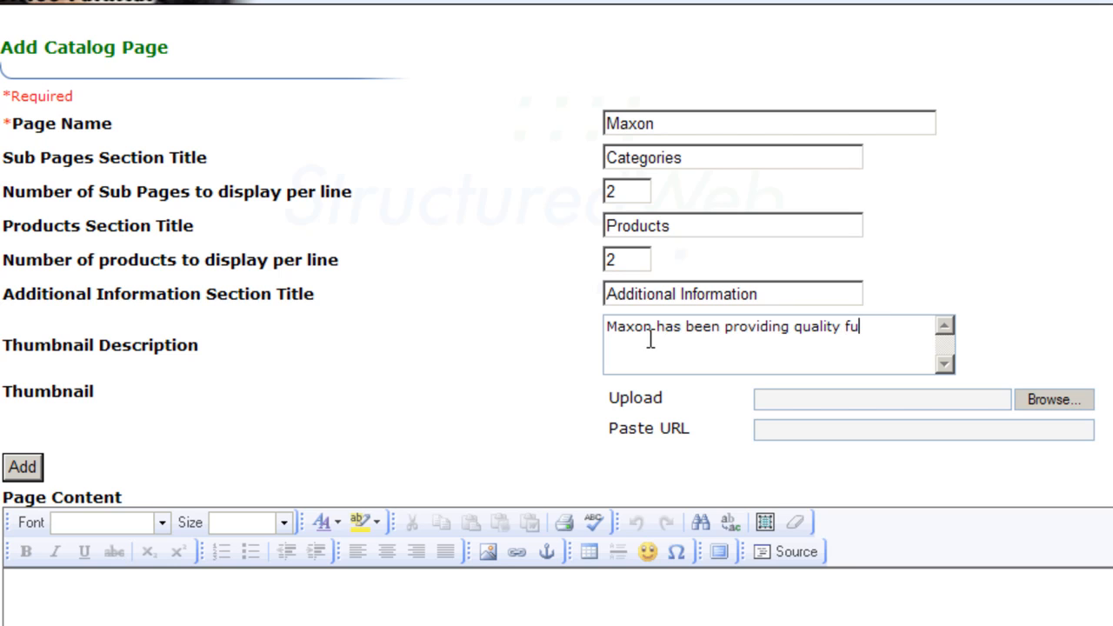
type("rniture for over 20 years.")
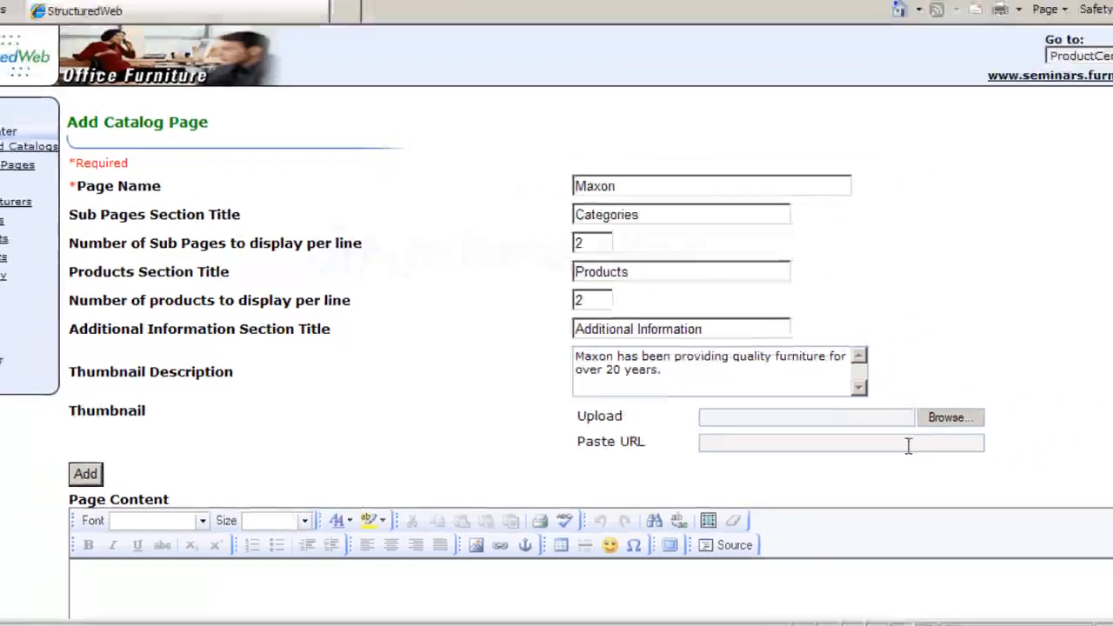
Upload the maxonLogo image file as the Maxon page's thumbnail
left_click(951, 417)
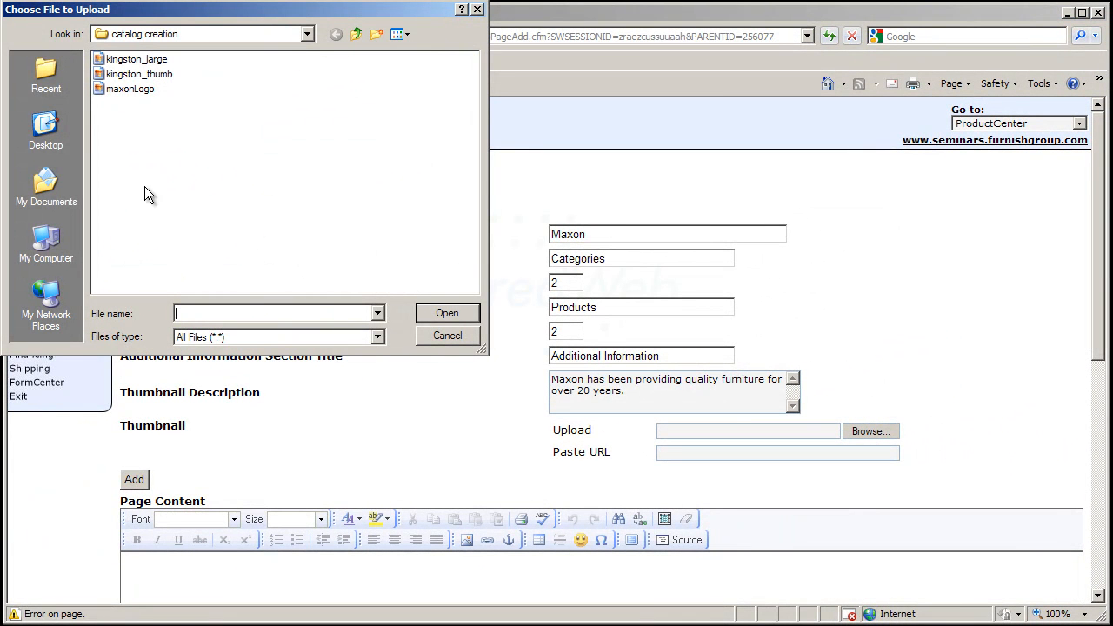
left_click(130, 88)
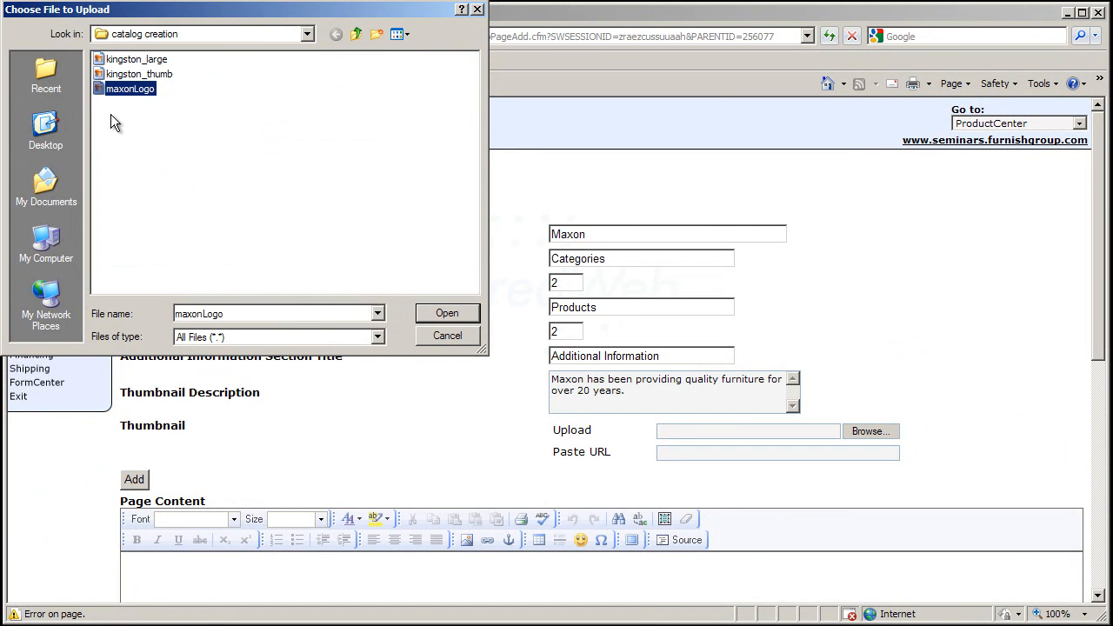
left_click(447, 313)
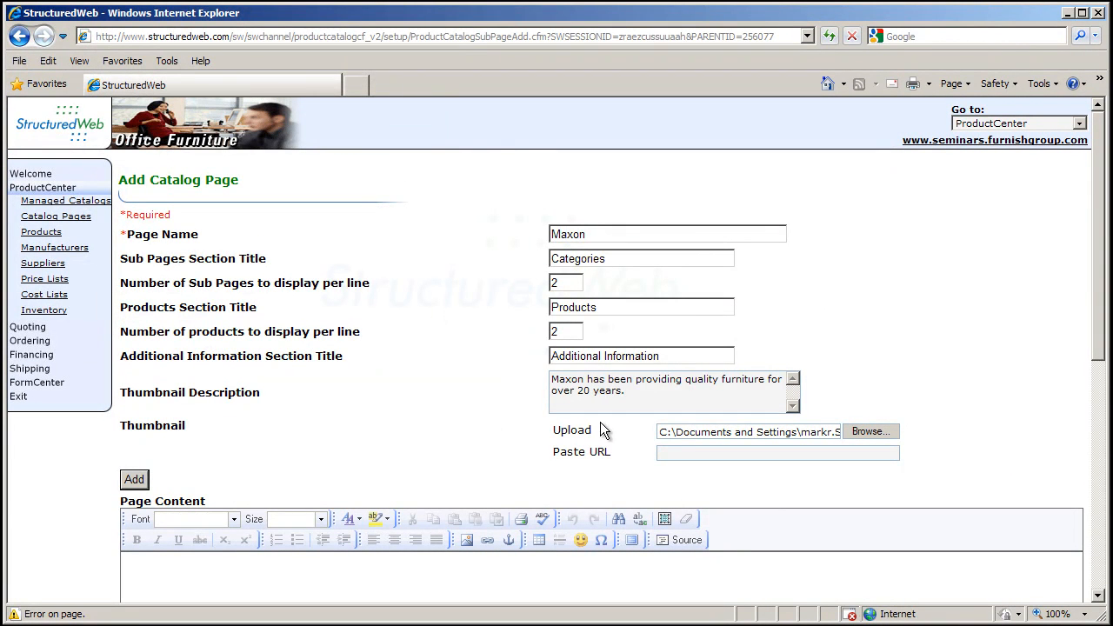
mouse_move(587, 447)
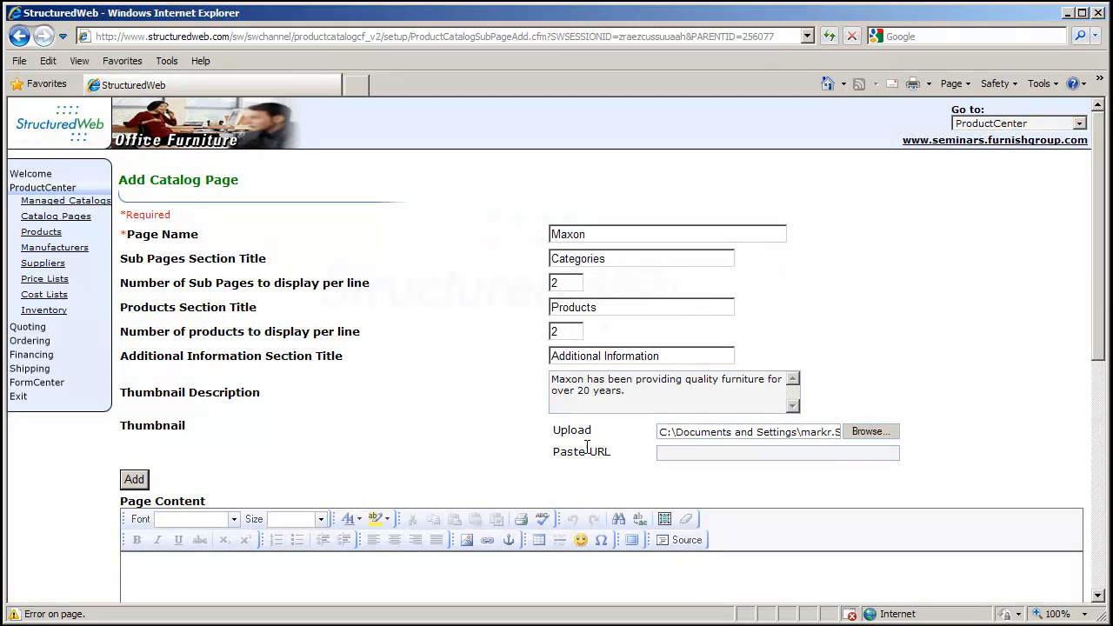
mouse_move(690, 451)
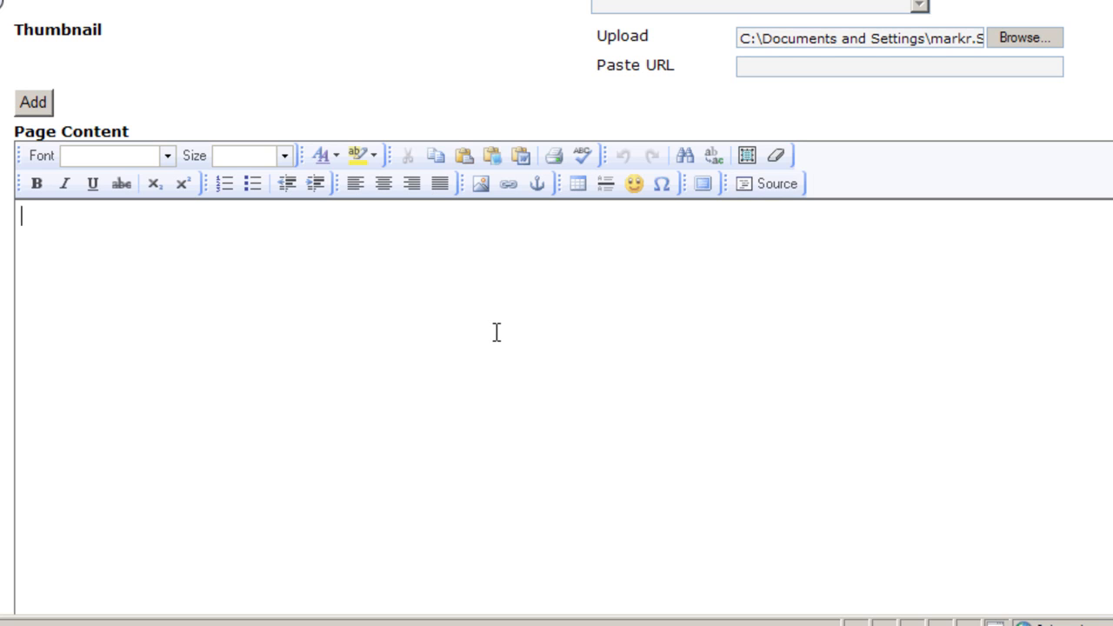
Enter page content: 'This is our maxon office furniture catalog. If you don't see a product please let us know.'
type("This is")
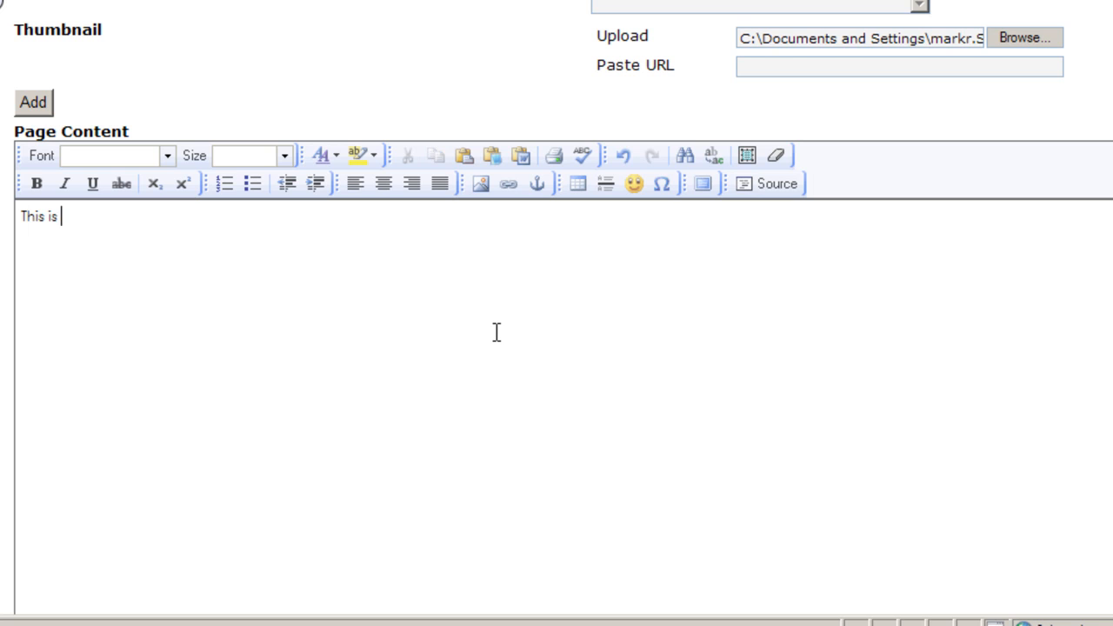
type("our maxon")
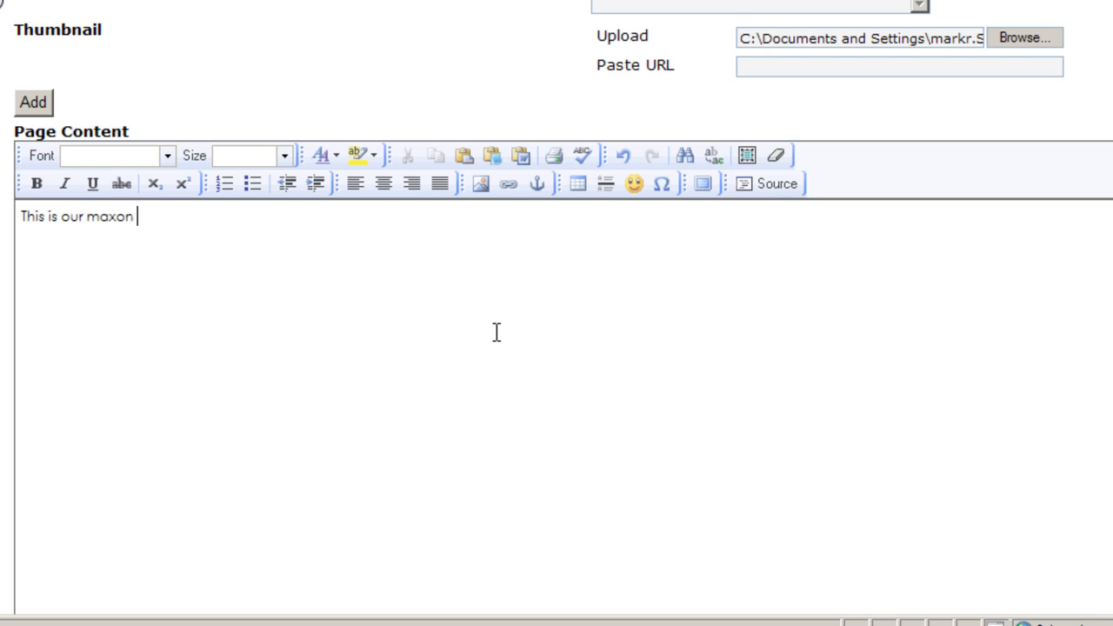
type("office furniture")
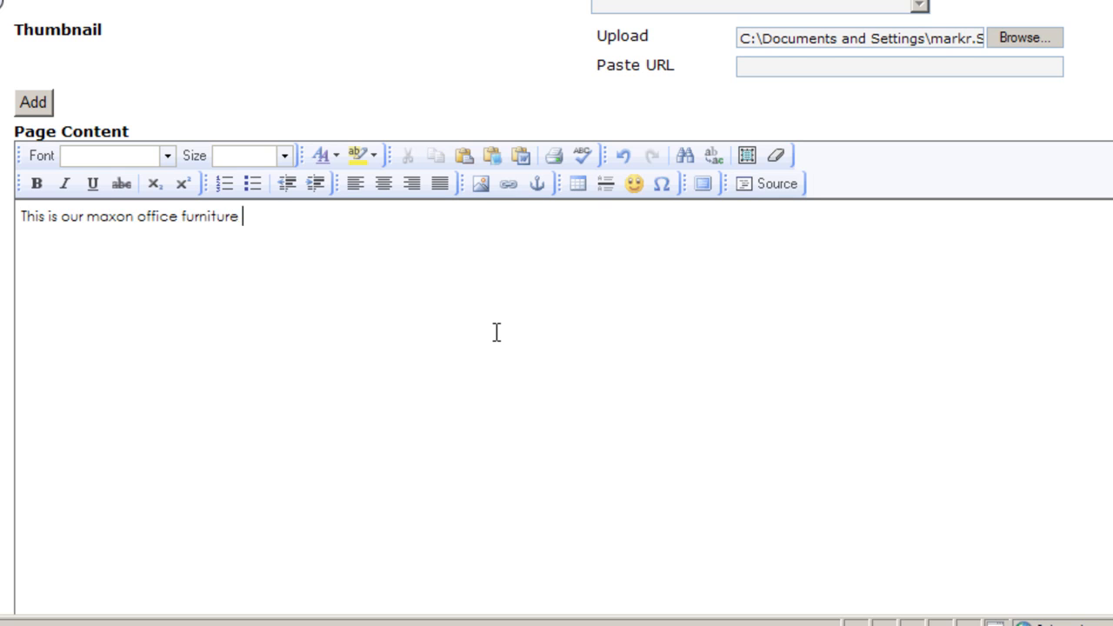
type("catalog.  If you don")
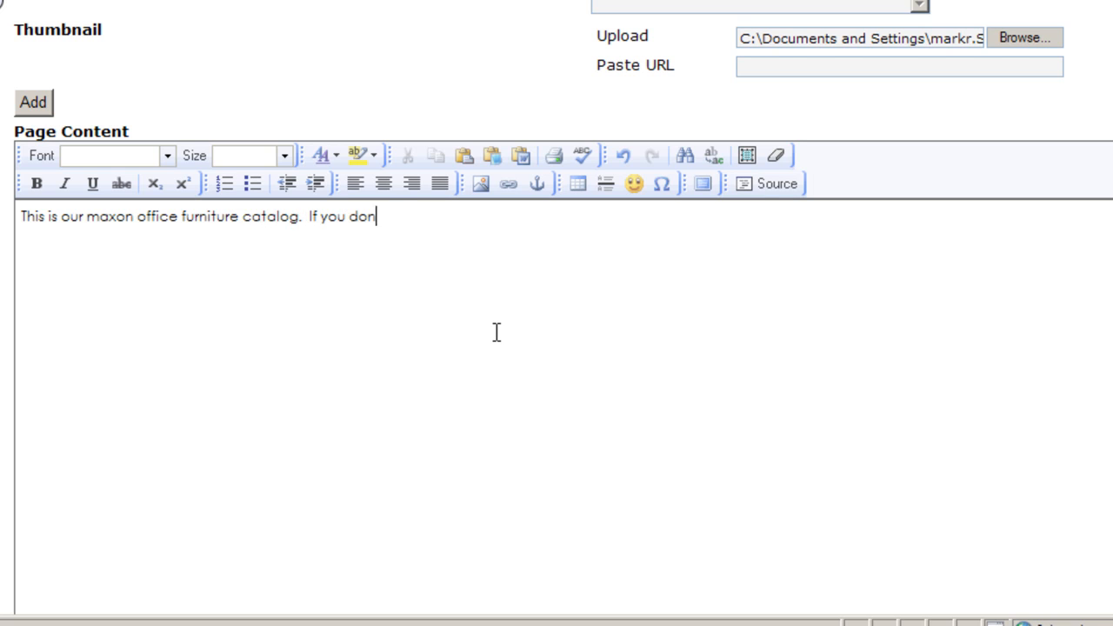
type("'t see a product")
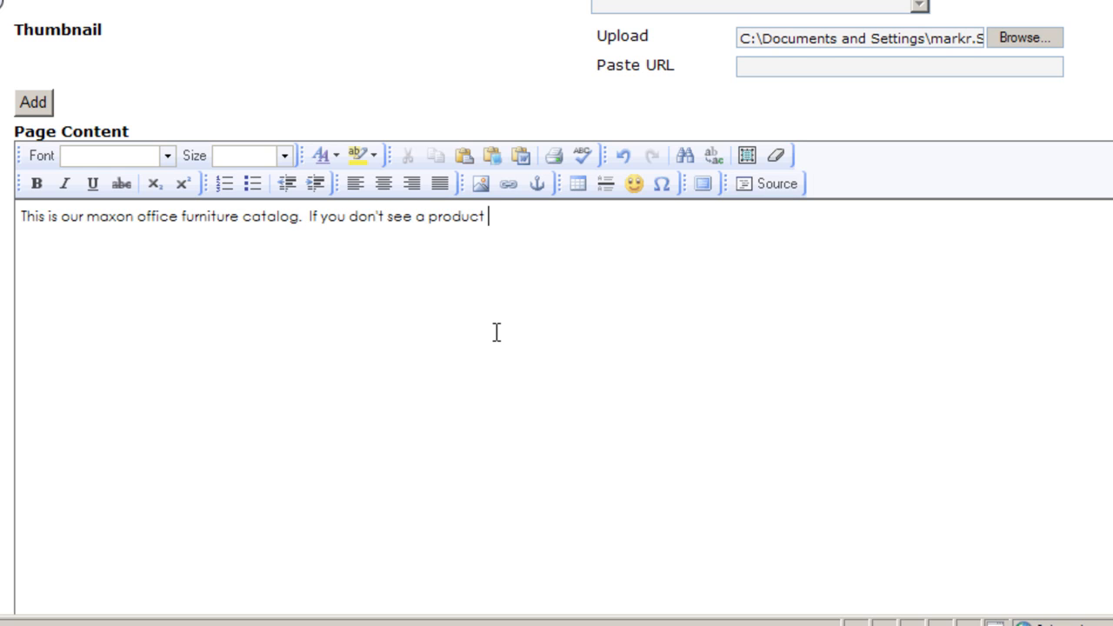
type("please let us")
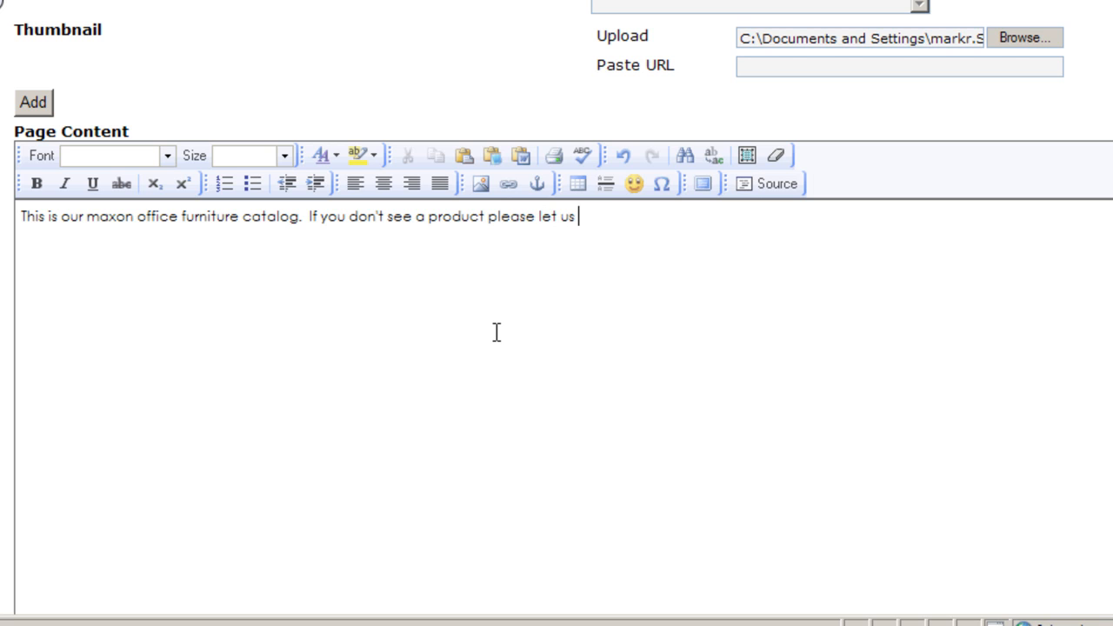
type("know.")
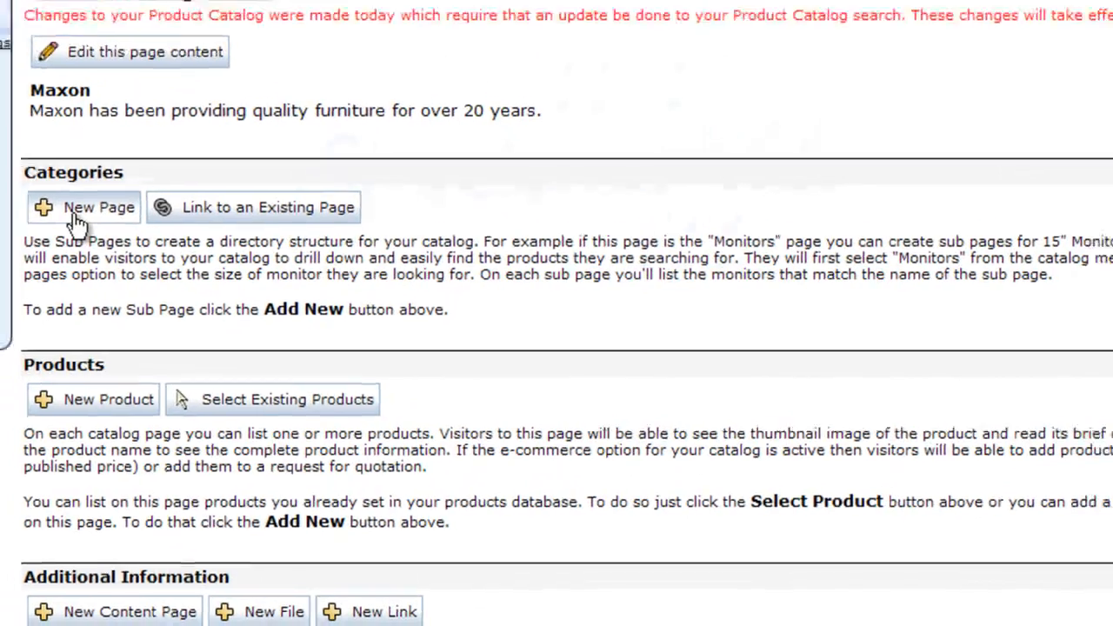
Start adding a new catalog subpage under the Maxon page
left_click(85, 207)
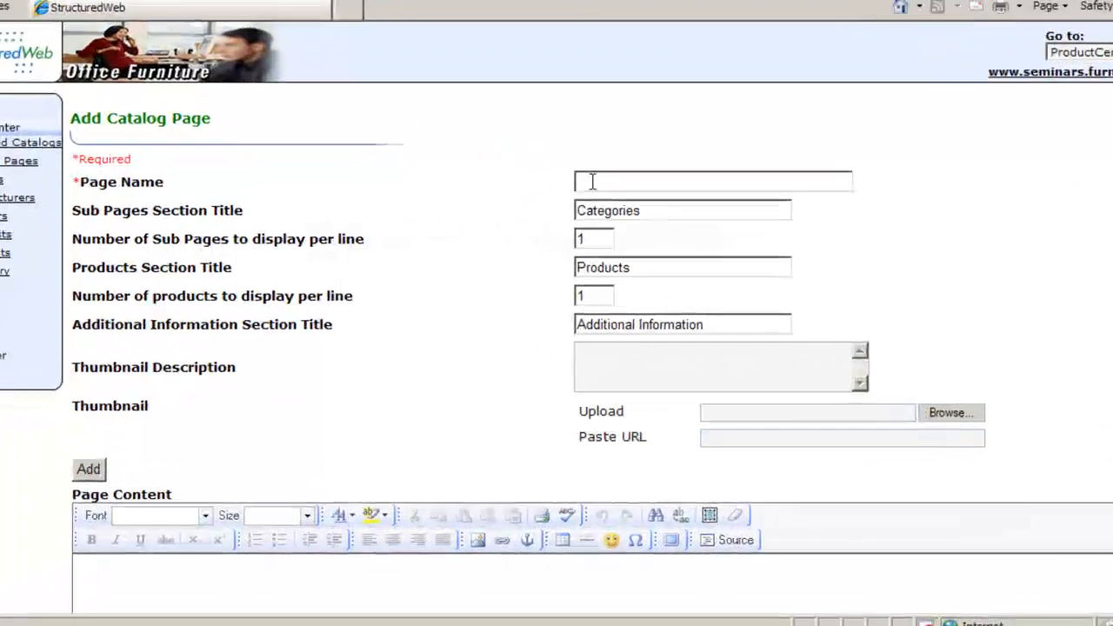
Name the subpage Chairs, show 2 subpages and 2 products per line, and describe current Maxon Chairs
type("Chairs")
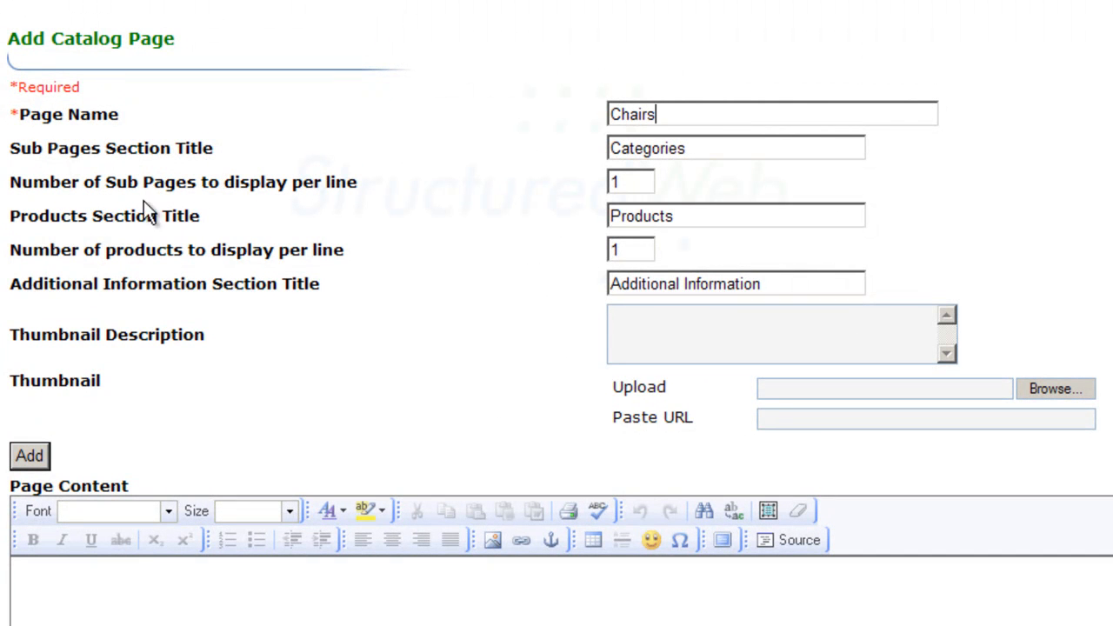
mouse_move(561, 242)
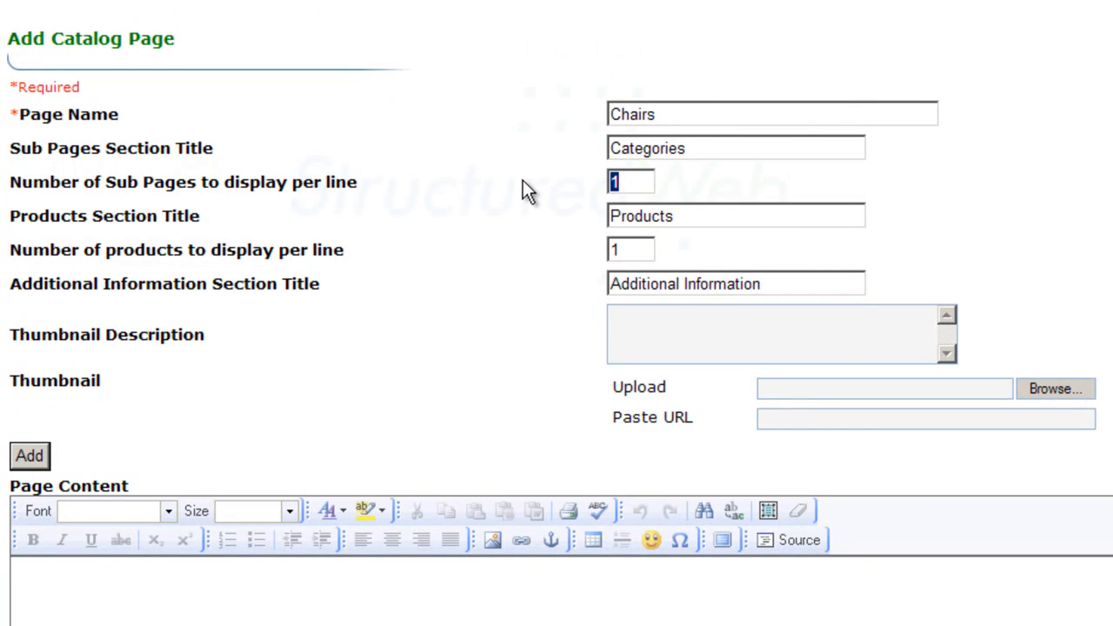
type("2")
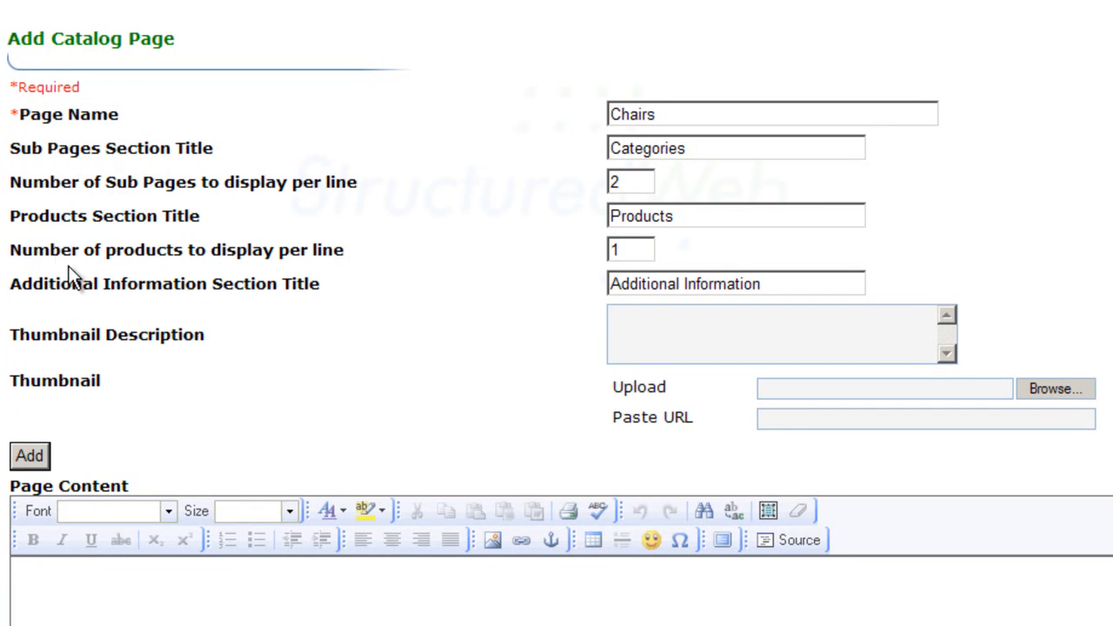
mouse_move(174, 287)
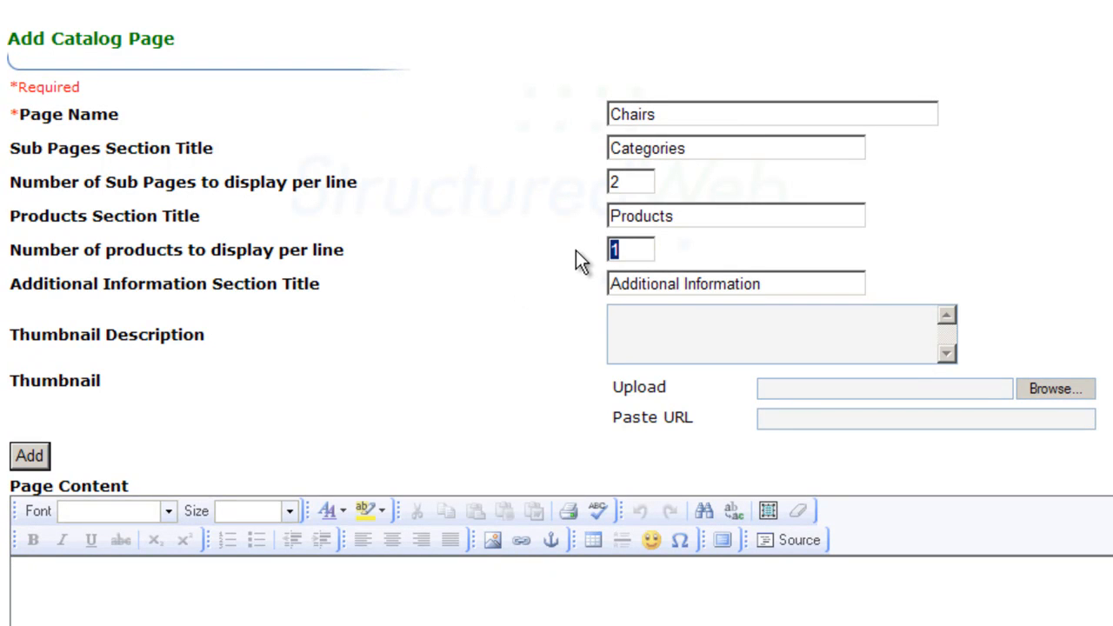
type("2")
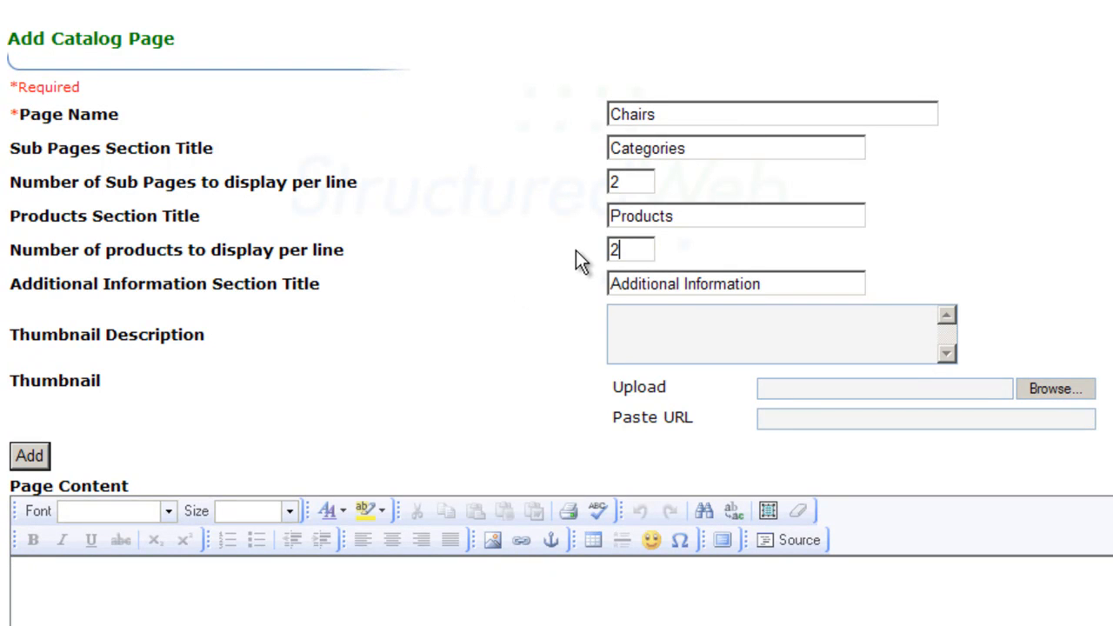
mouse_move(160, 290)
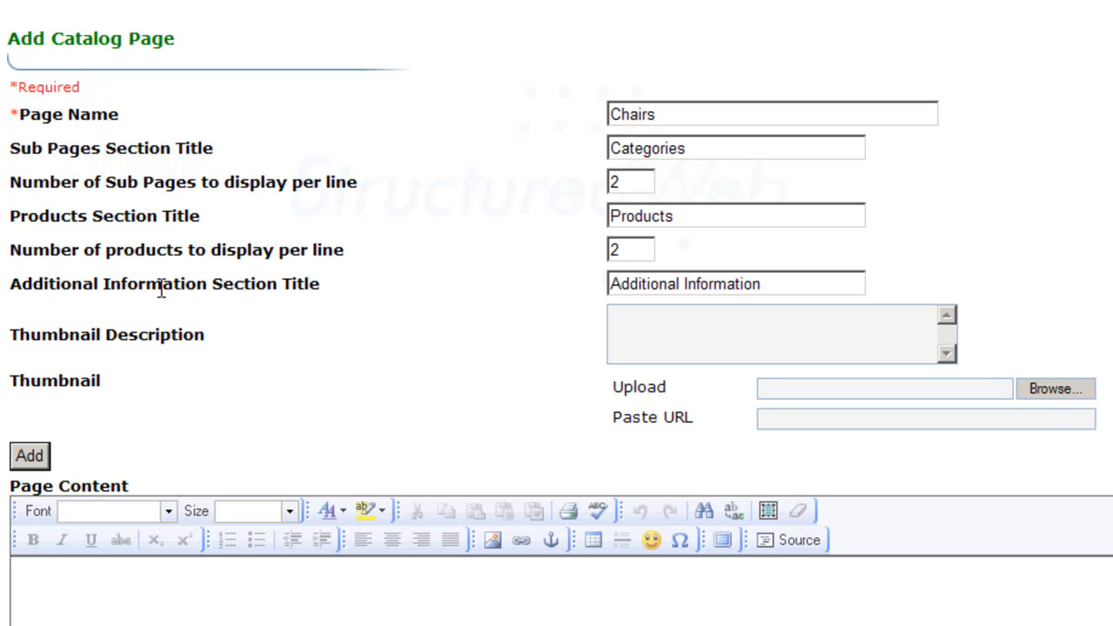
mouse_move(128, 351)
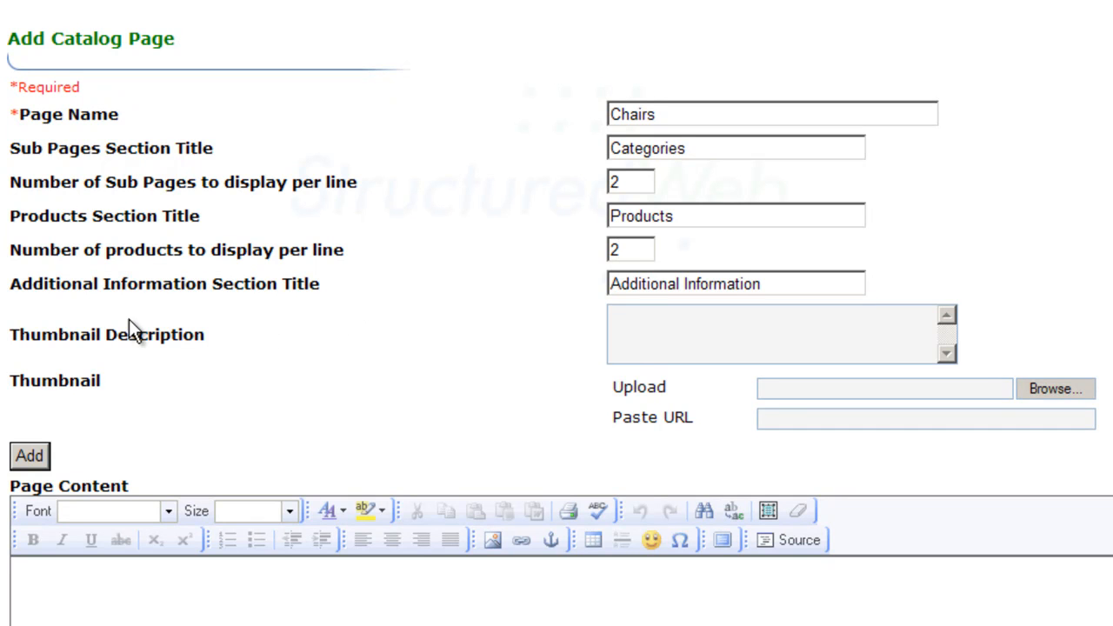
mouse_move(110, 330)
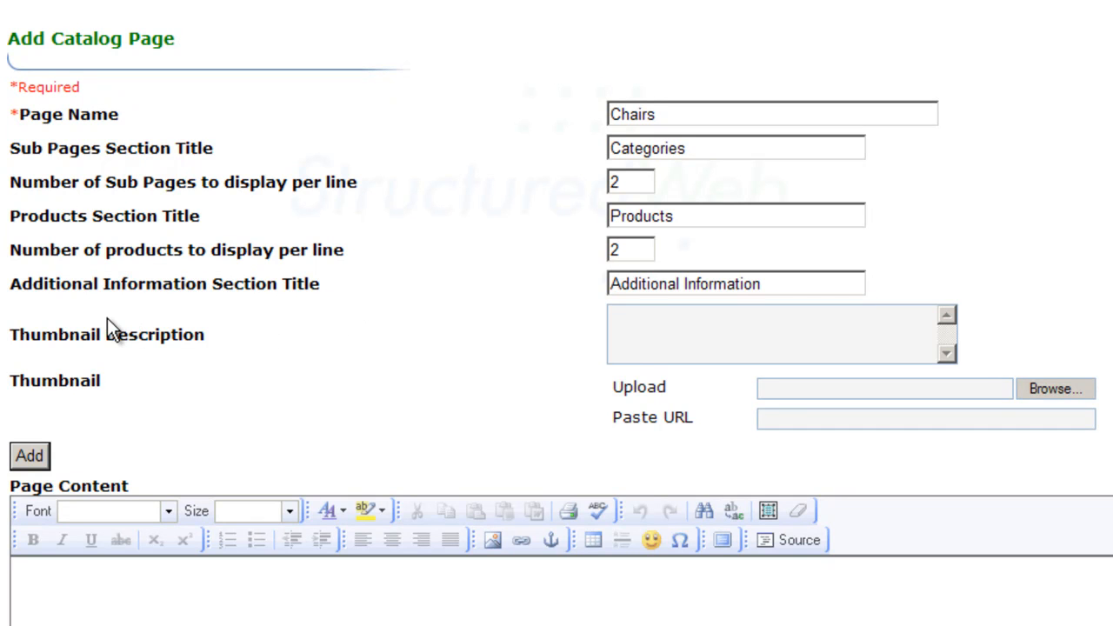
type("These are our current Maxon")
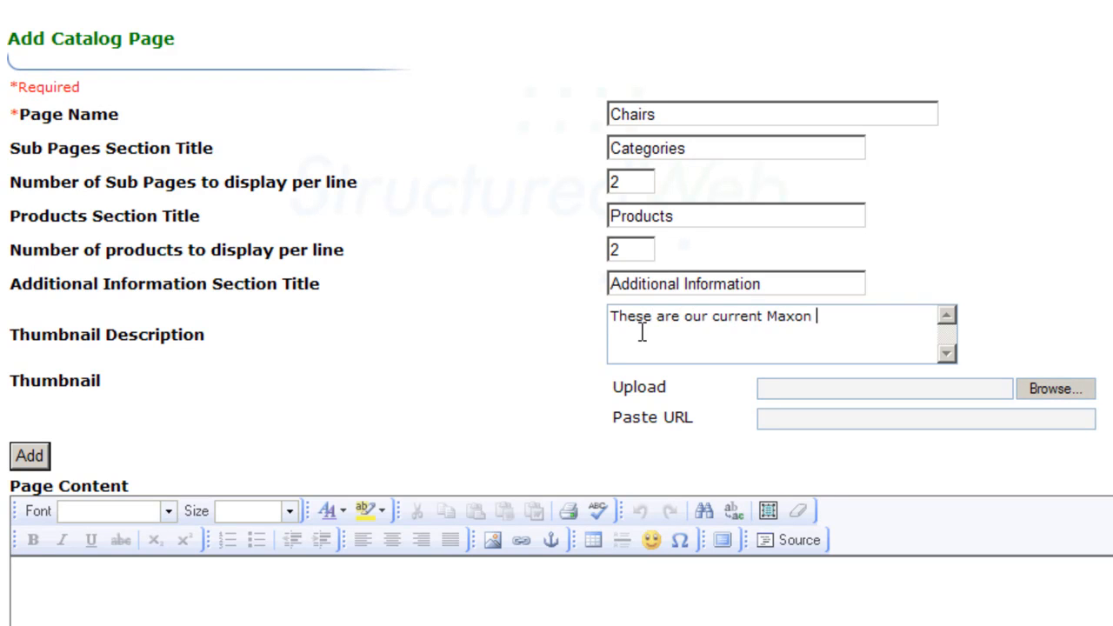
type("Chairs")
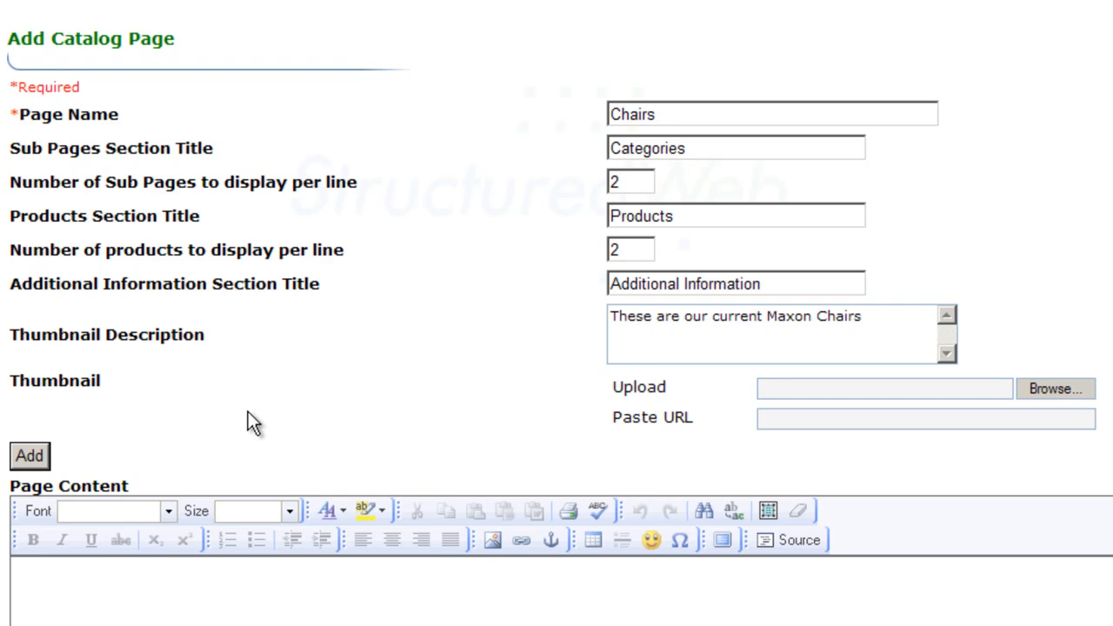
mouse_move(35, 404)
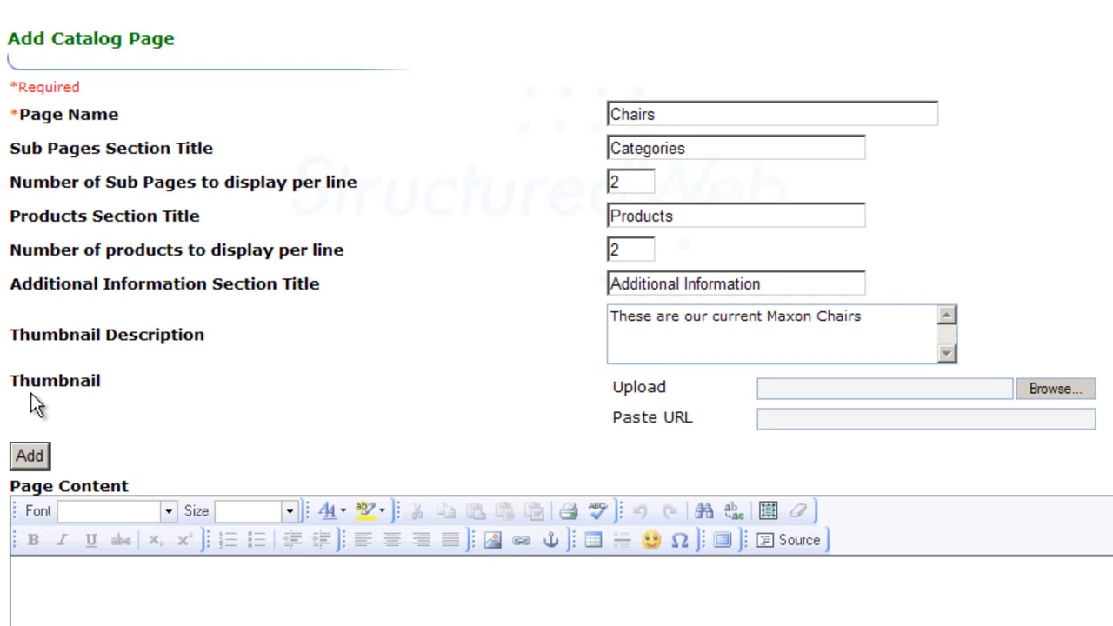
left_click(1053, 387)
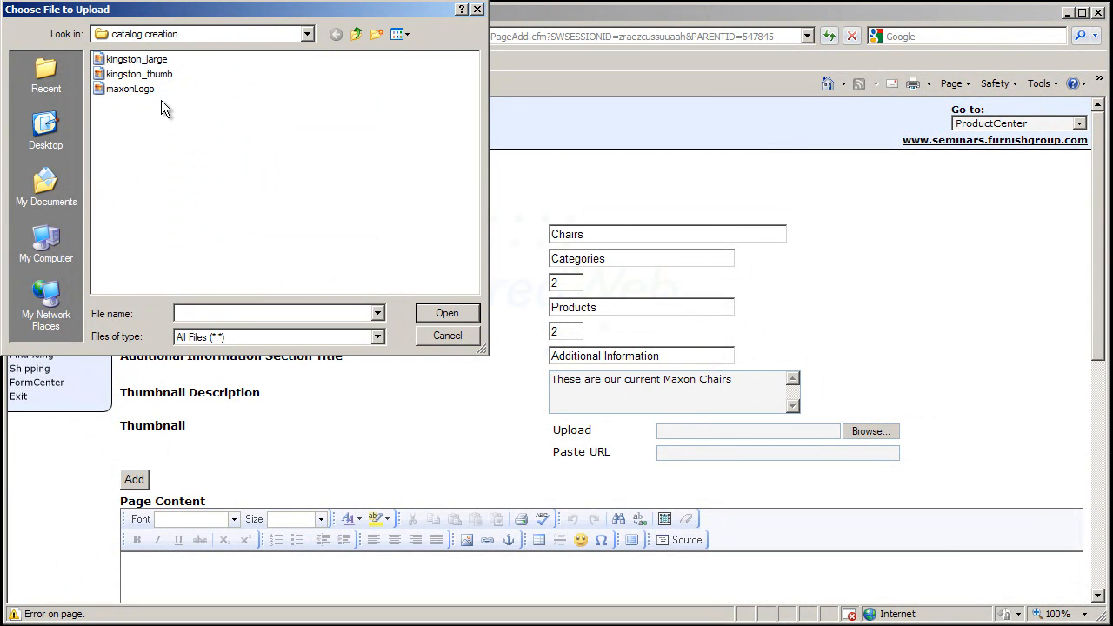
Attach kingston_thumb as the thumbnail and create the Chairs catalog page under Maxon
left_click(137, 73)
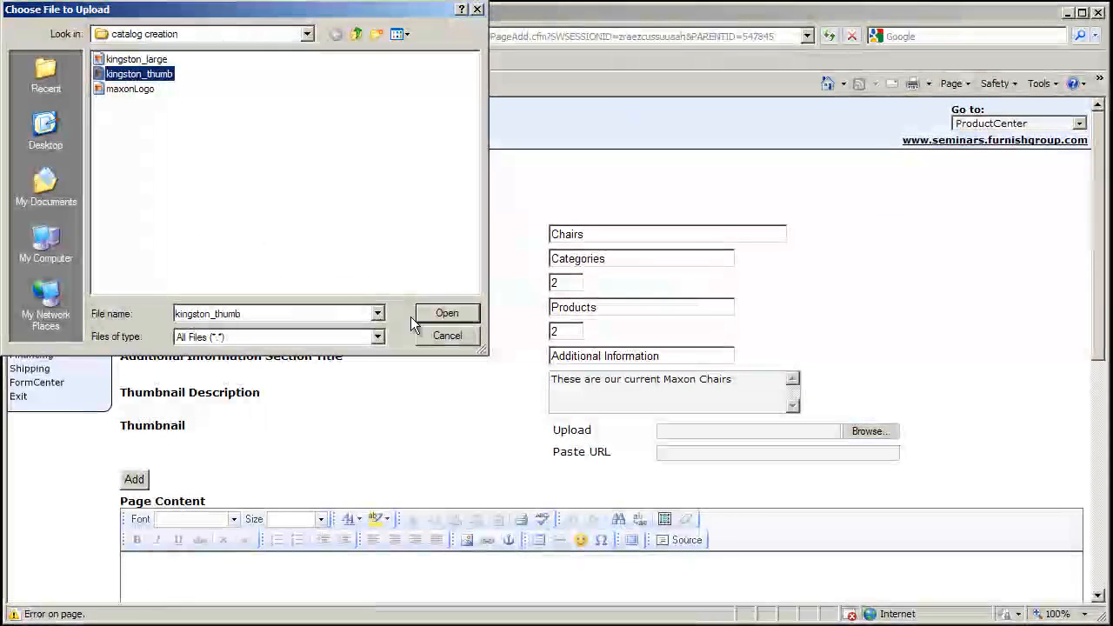
left_click(447, 313)
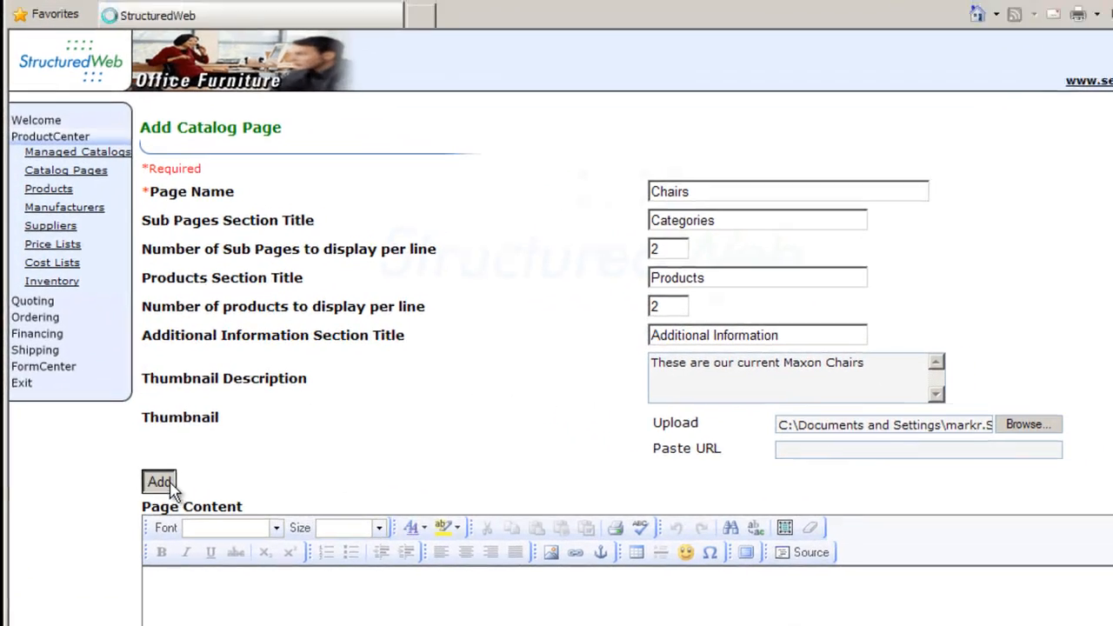
left_click(157, 483)
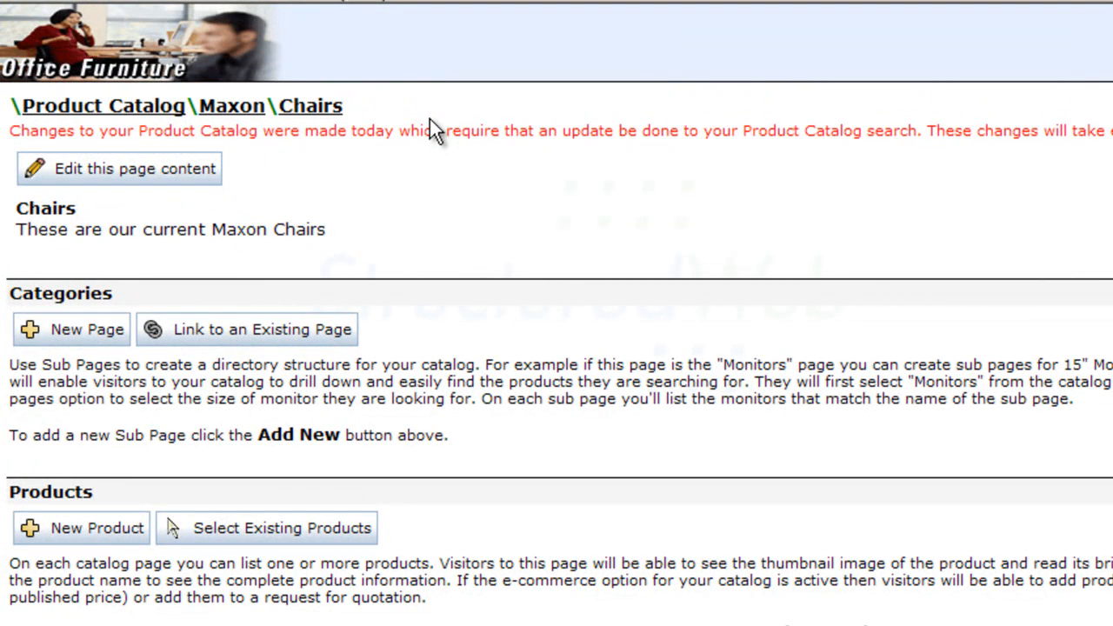
scroll("down", 3)
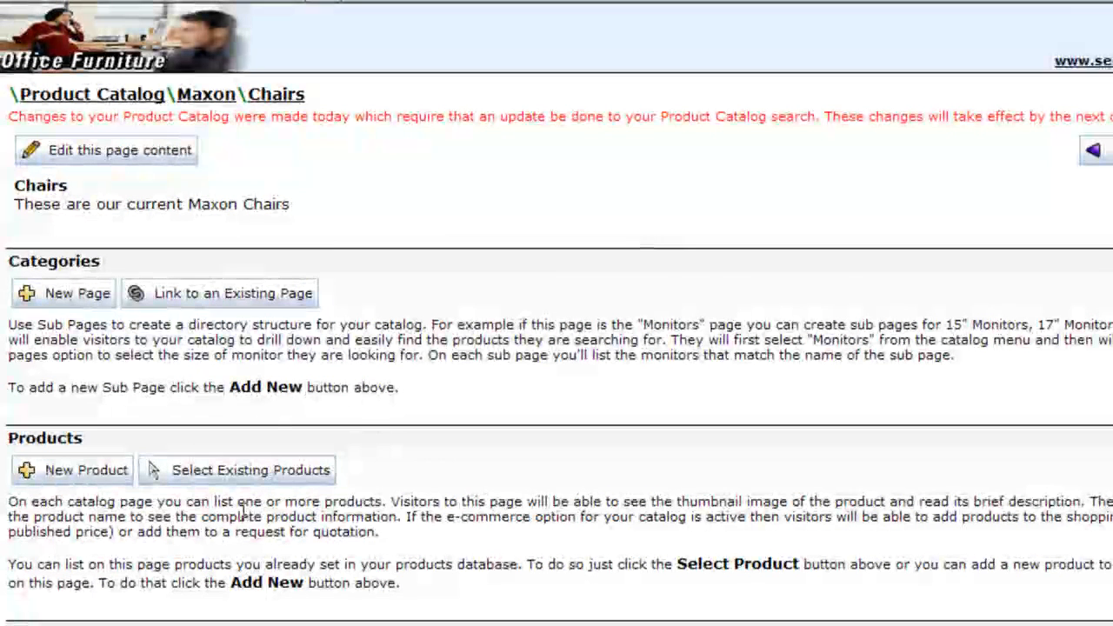
Start a new Chairs product named Kingston with model number Kg001
left_click(74, 471)
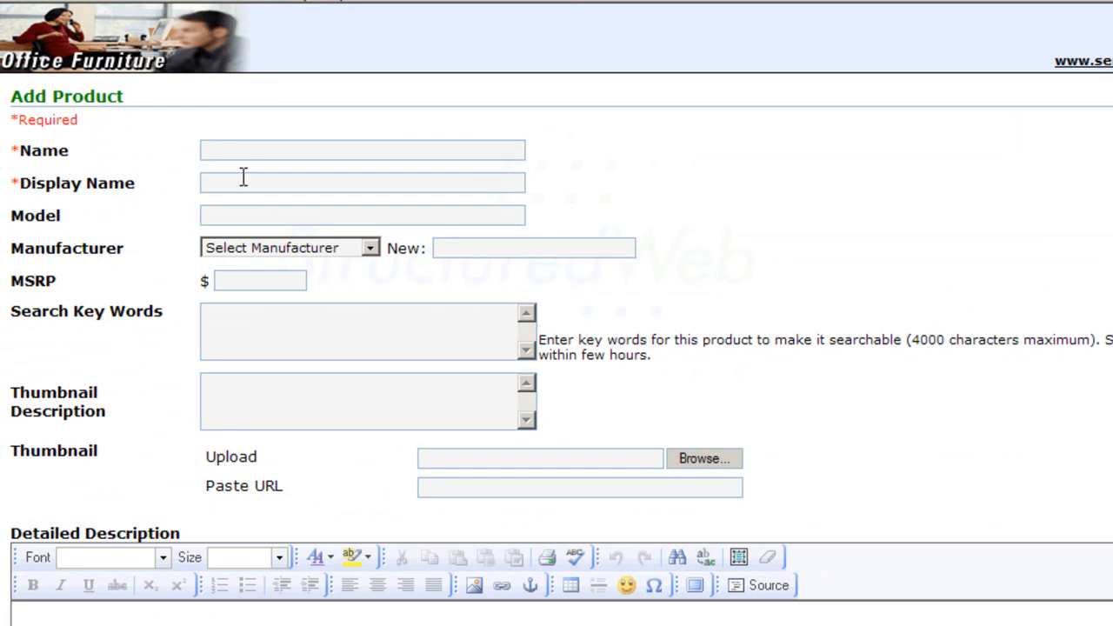
mouse_move(261, 113)
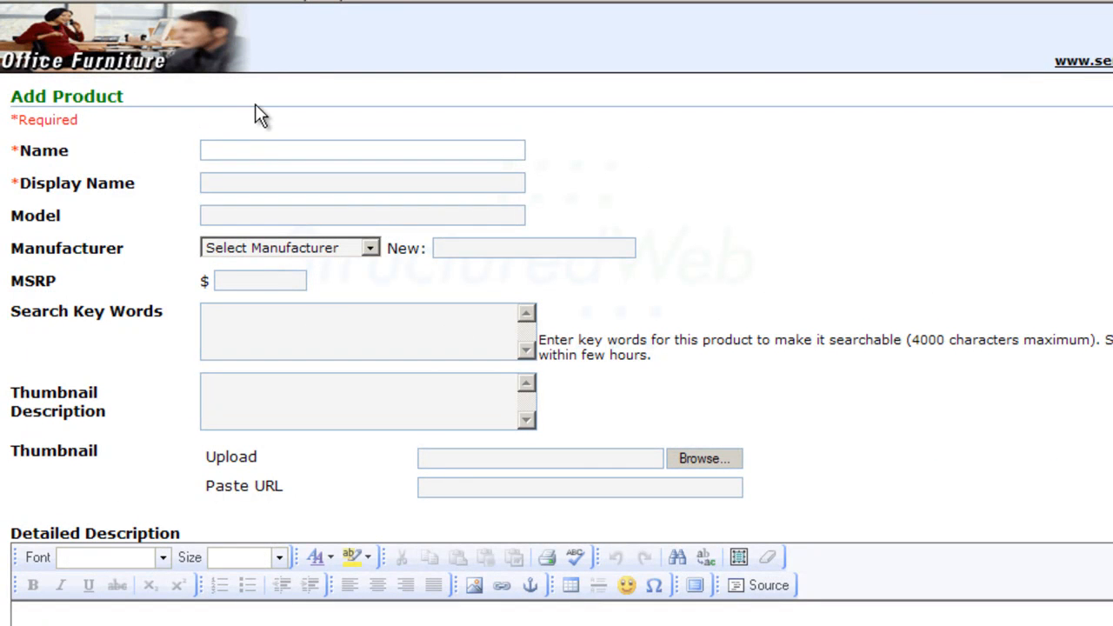
type("Kingston")
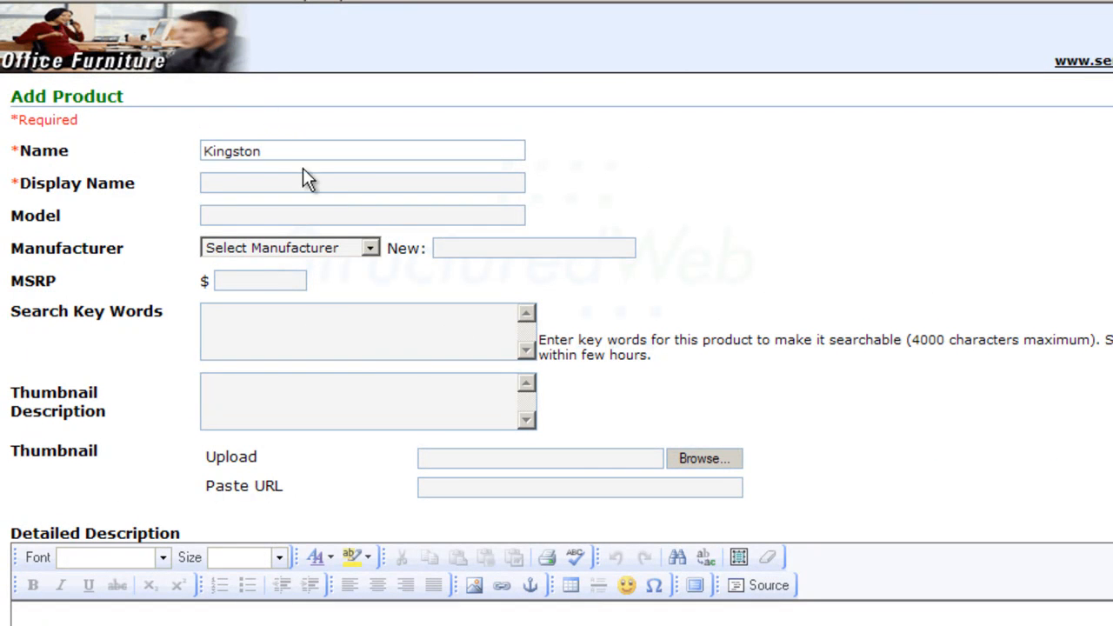
type("Kingston")
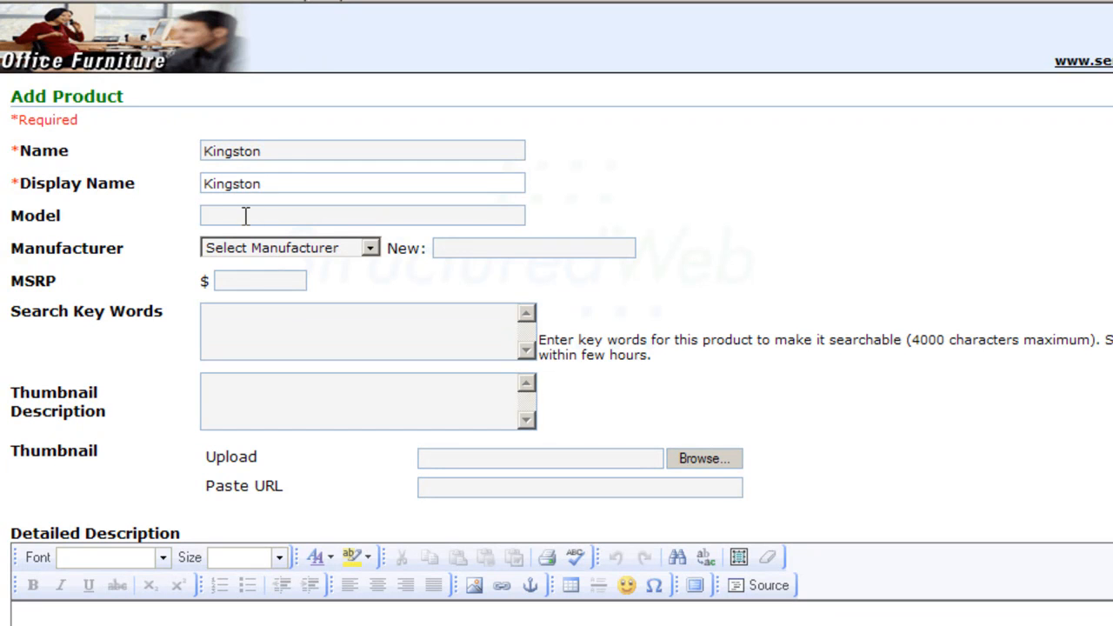
left_click(249, 216)
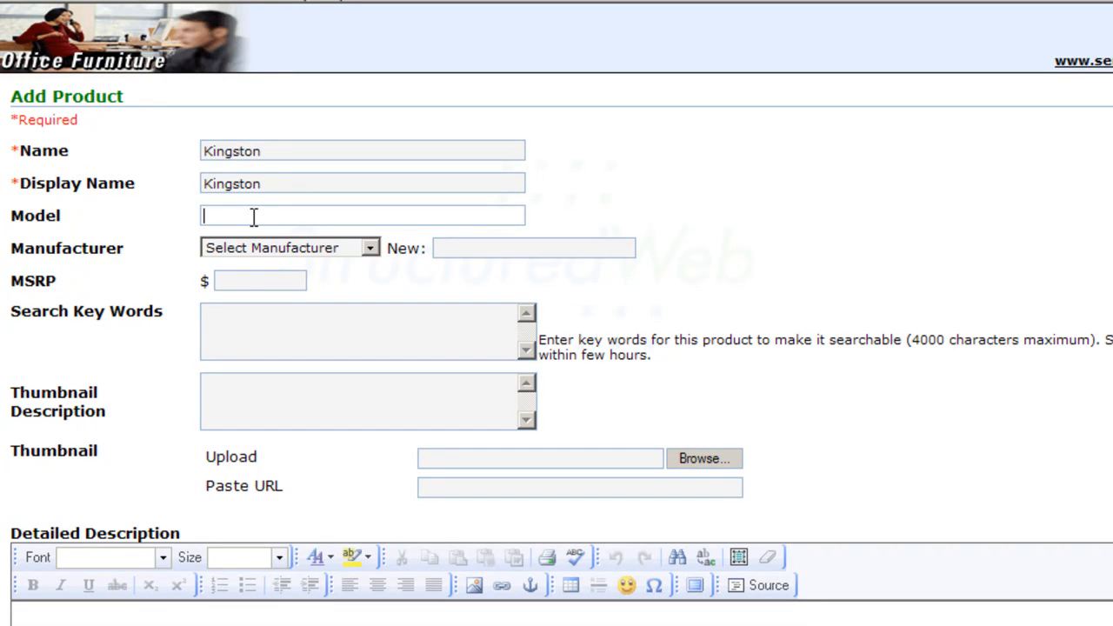
type("Kg")
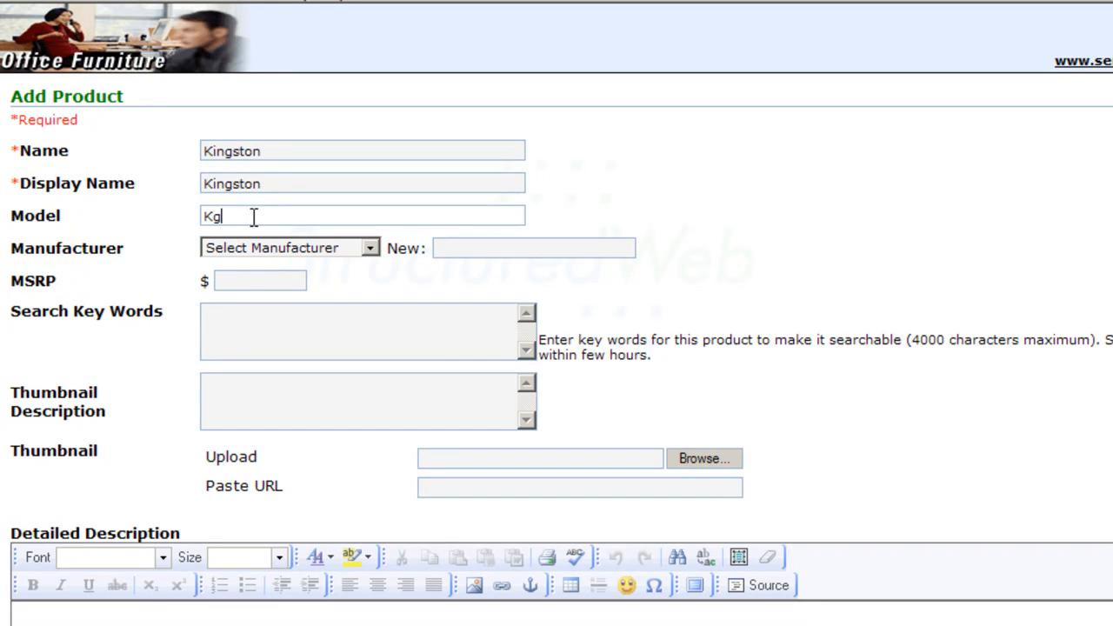
type("001")
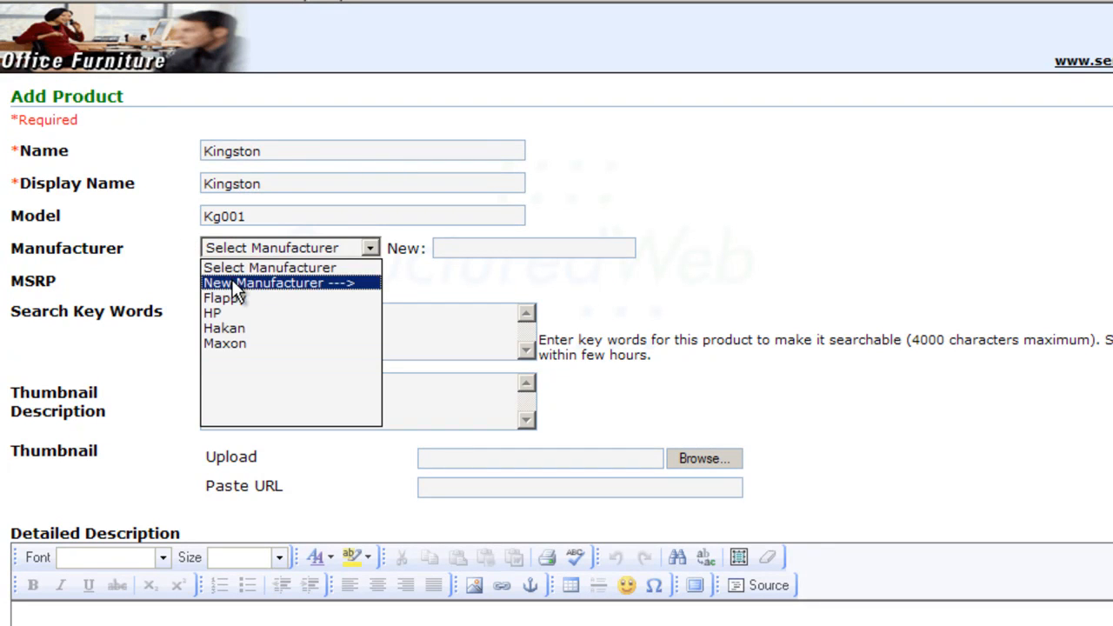
Enter Maxon as a new manufacturer and set the price to $125.00
left_click(263, 283)
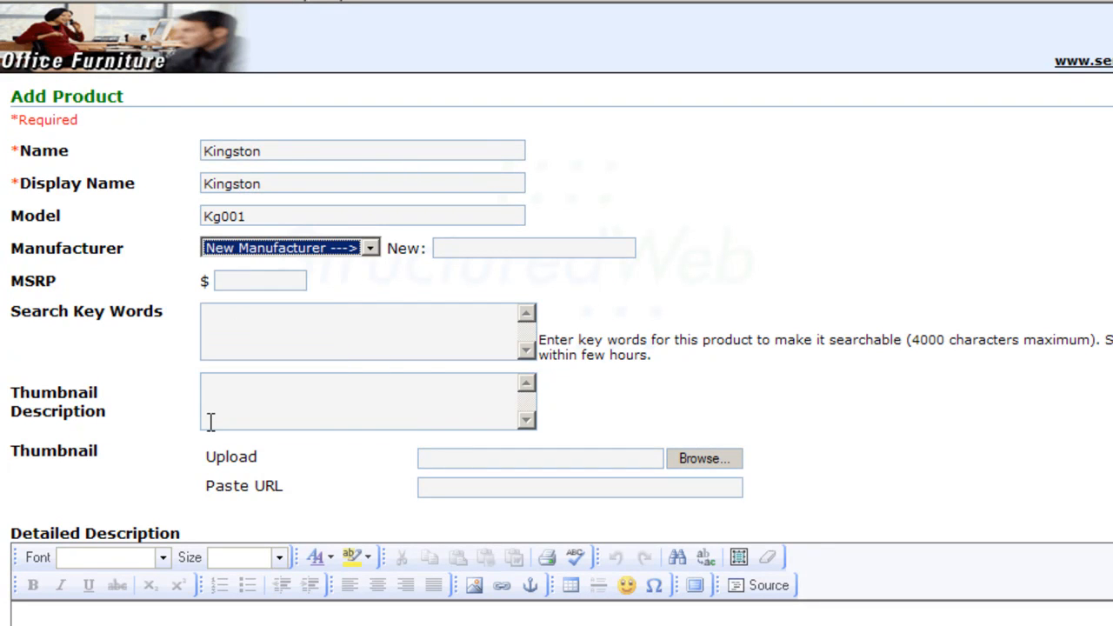
type("Maxon")
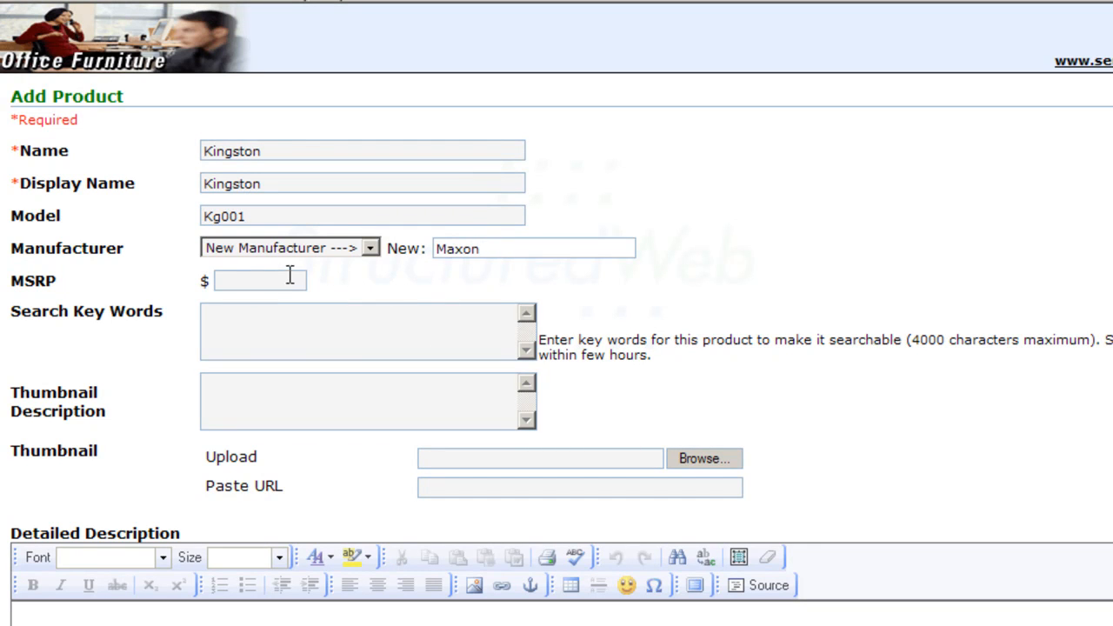
type("125")
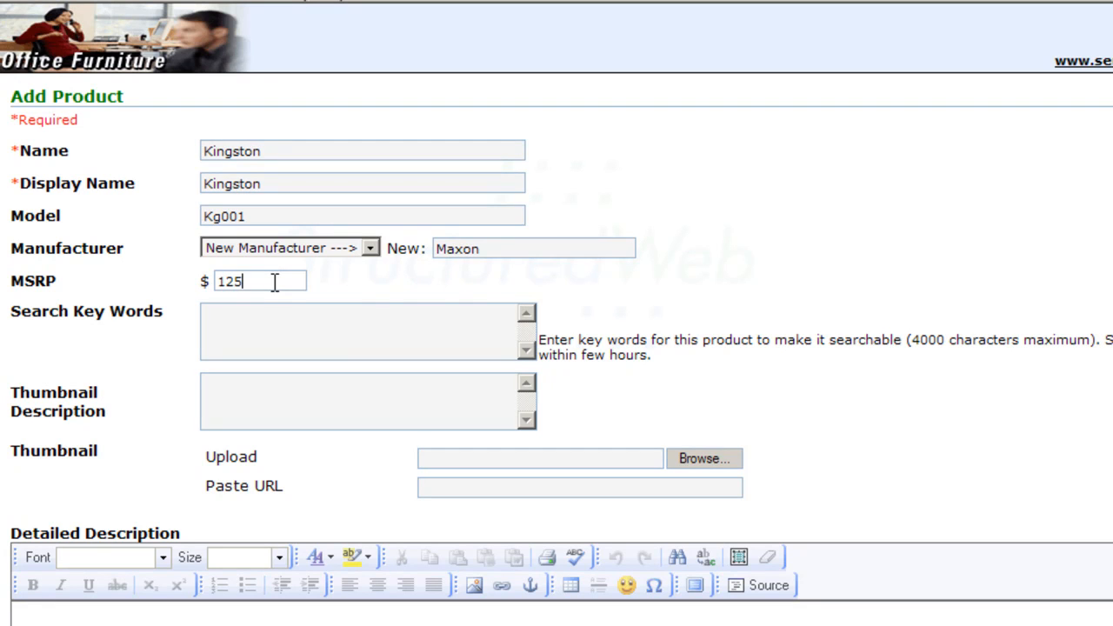
type(".00")
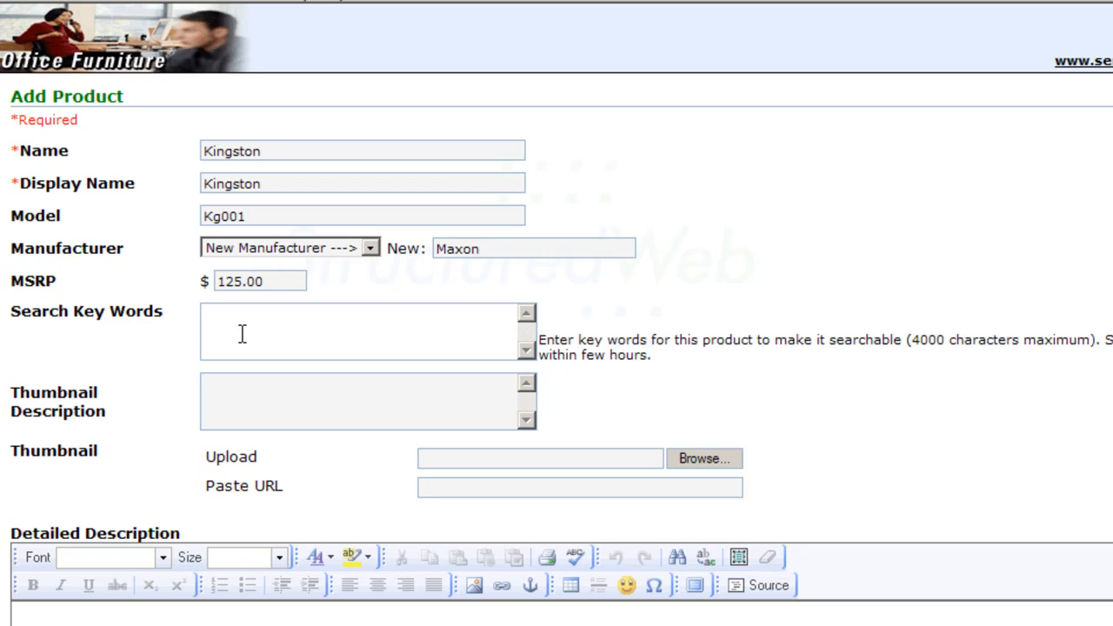
Add keywords 'kingston chair' and the description 'The kingston chair is a high quality product'
left_click(244, 331)
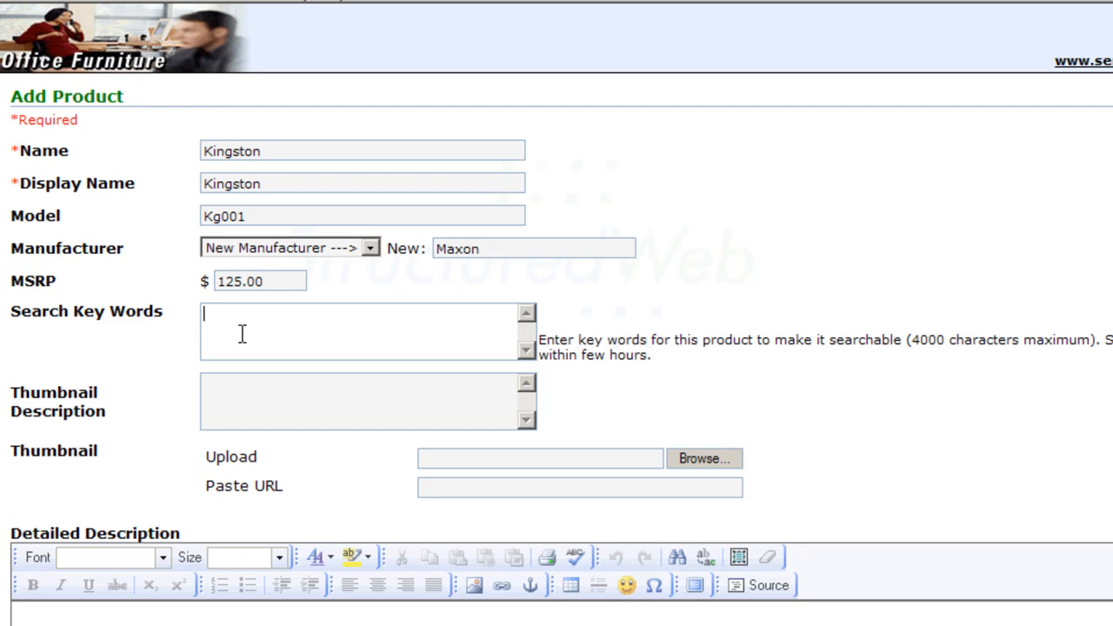
type("kingston")
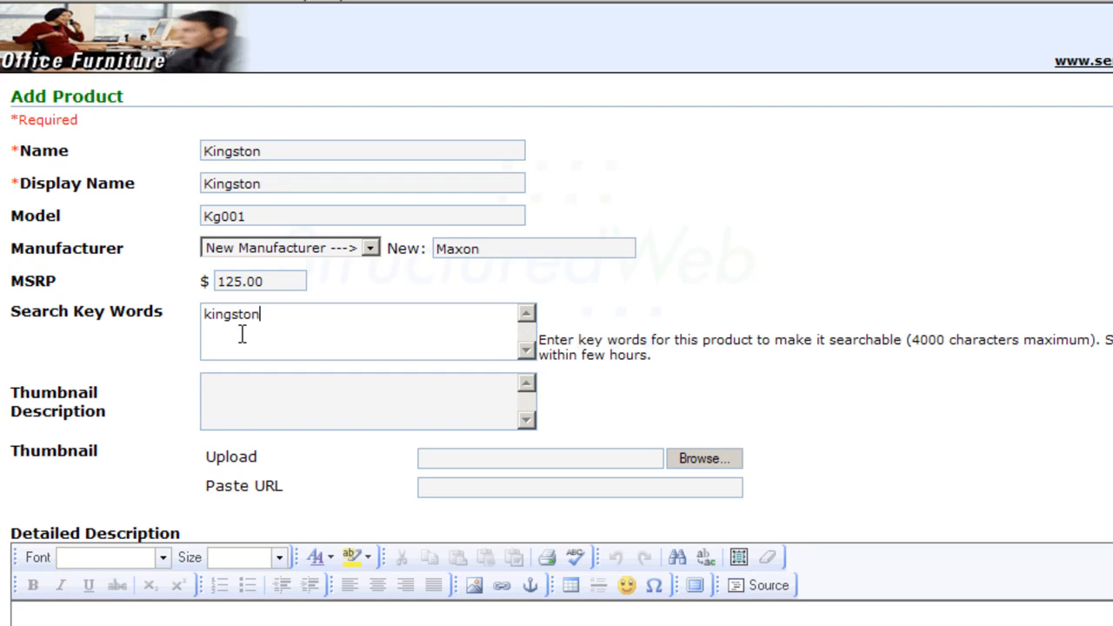
type("chair")
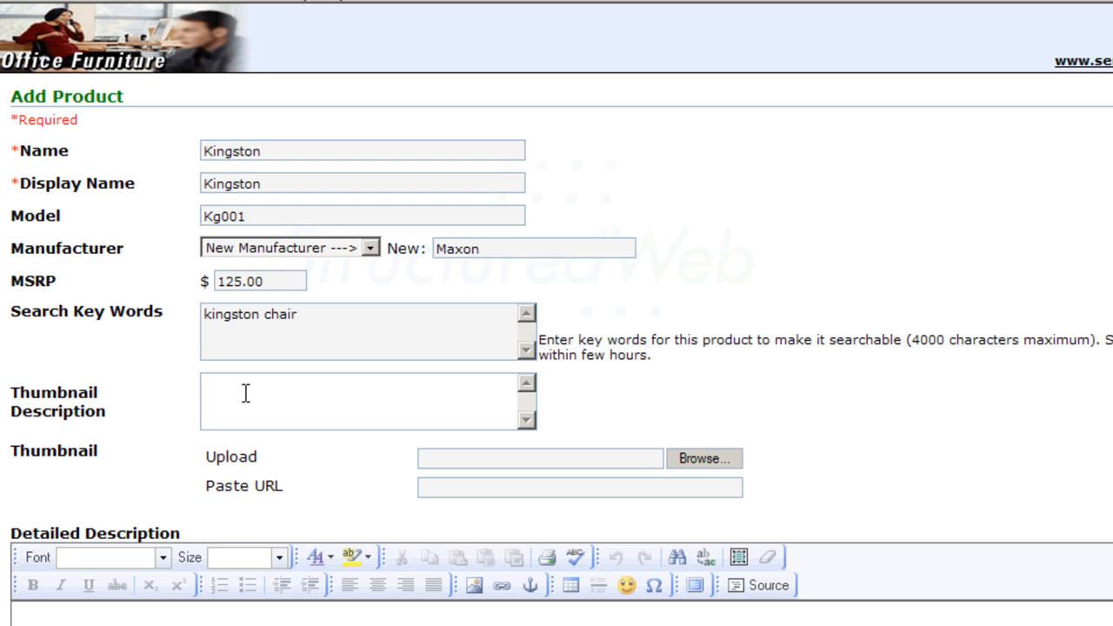
type("The")
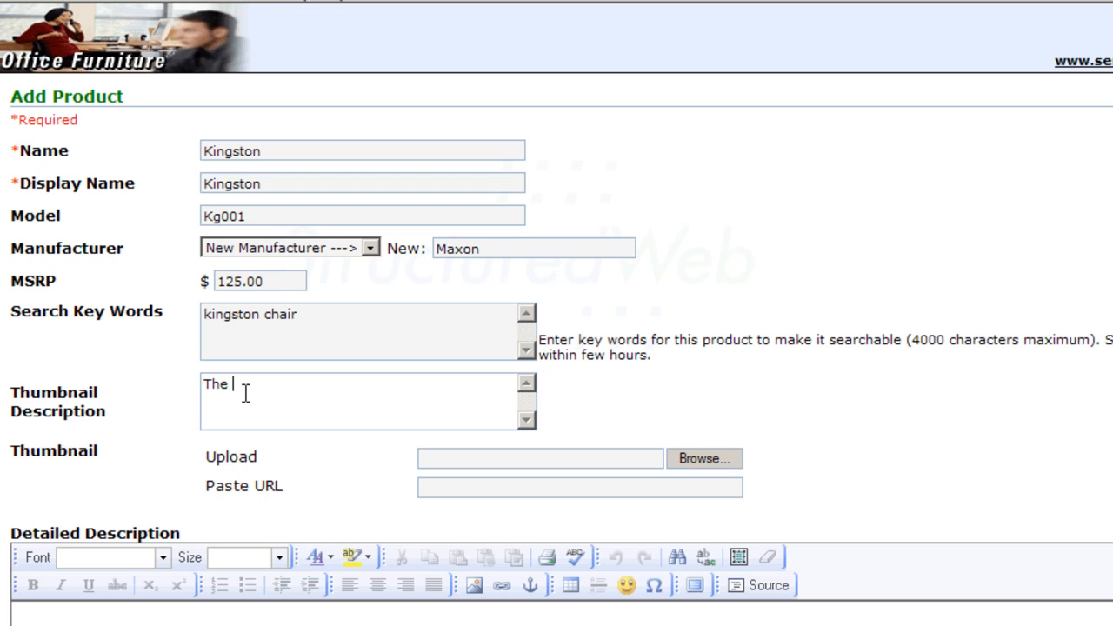
type("kingston chair is a")
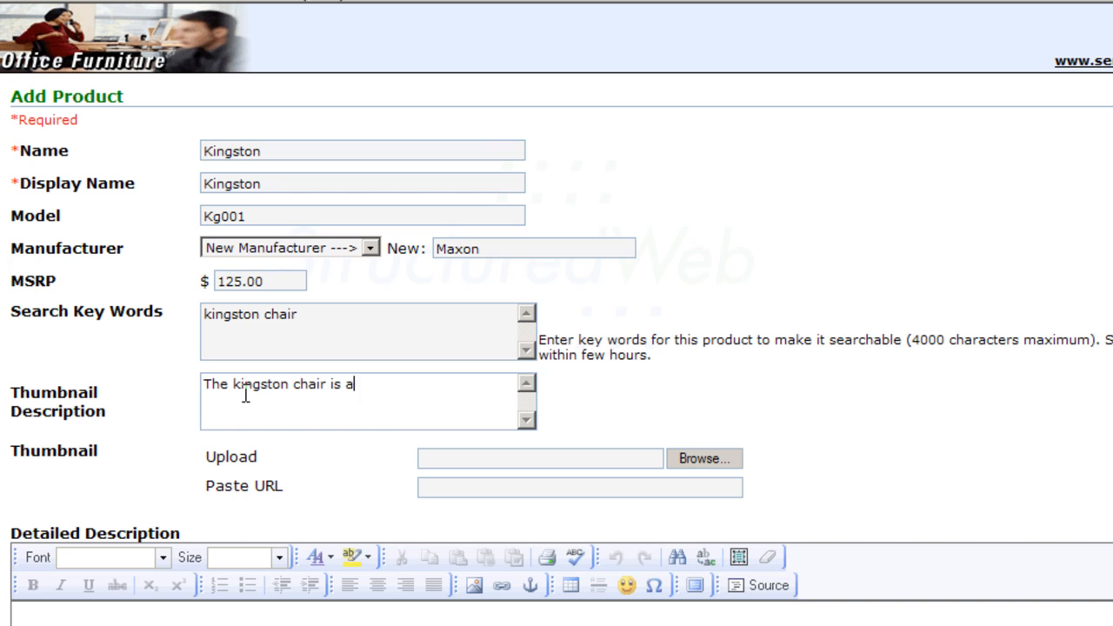
type("high quality produc")
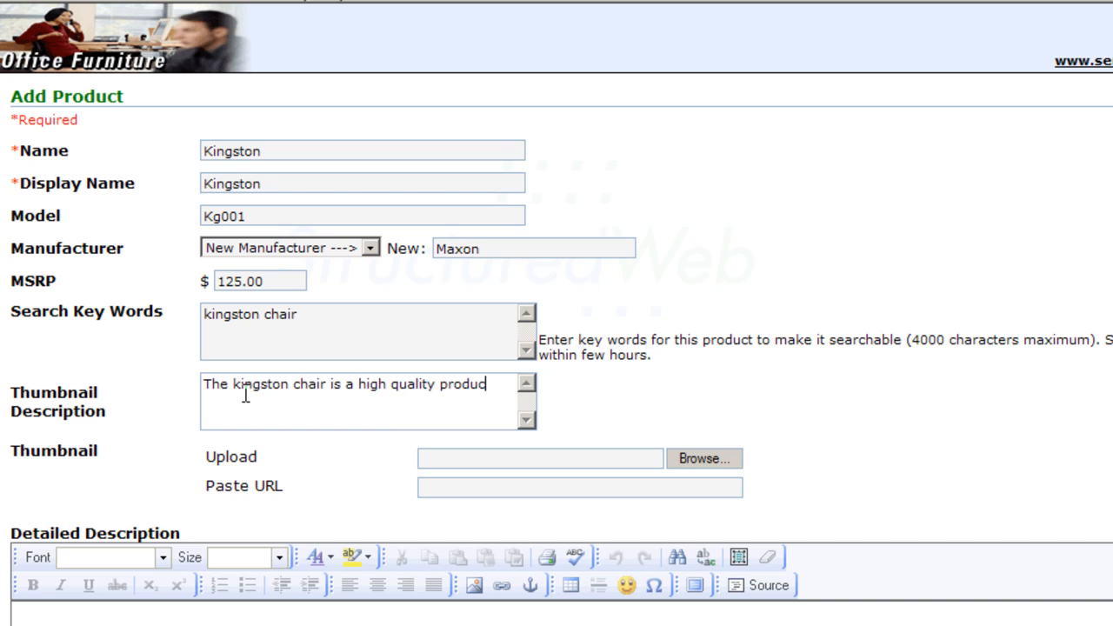
type("t")
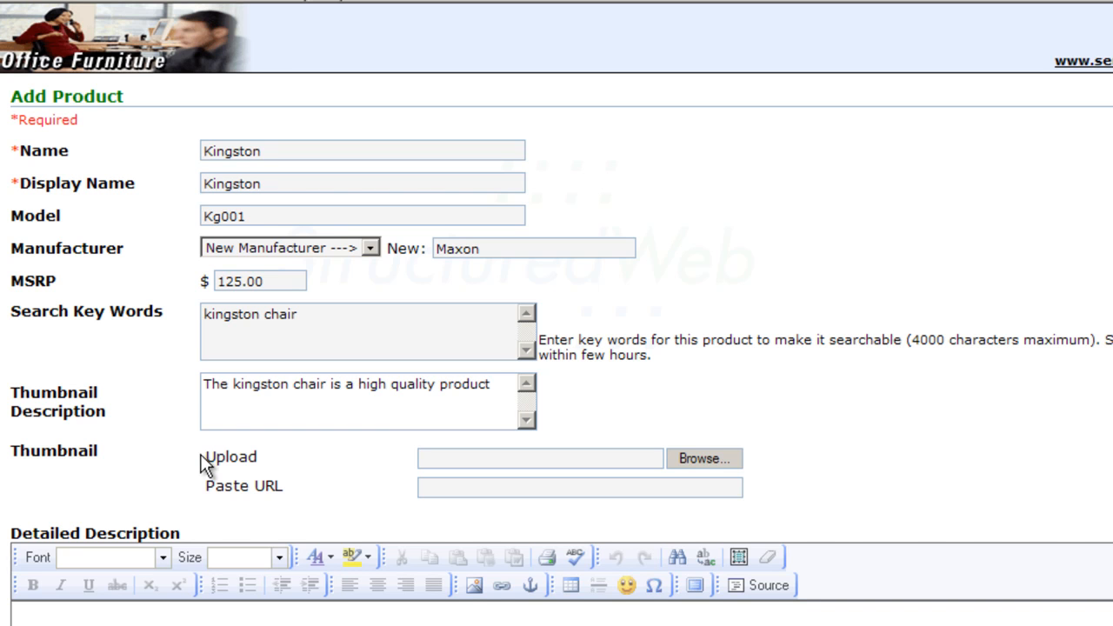
Upload the kingston_thumb image file as the Kingston product's thumbnail
left_click(704, 458)
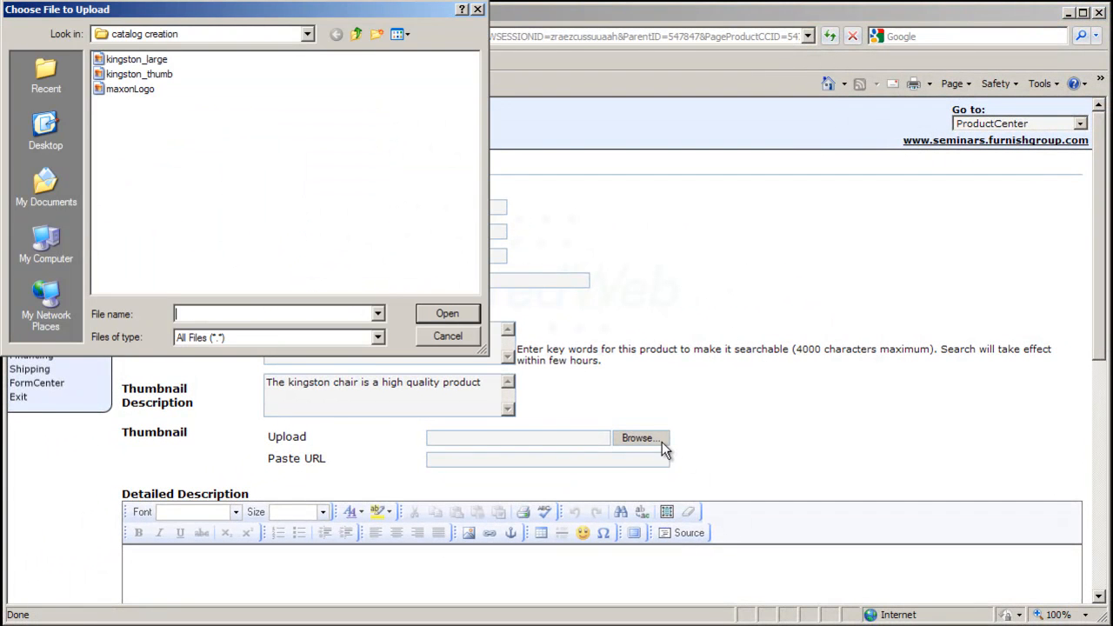
left_click(135, 75)
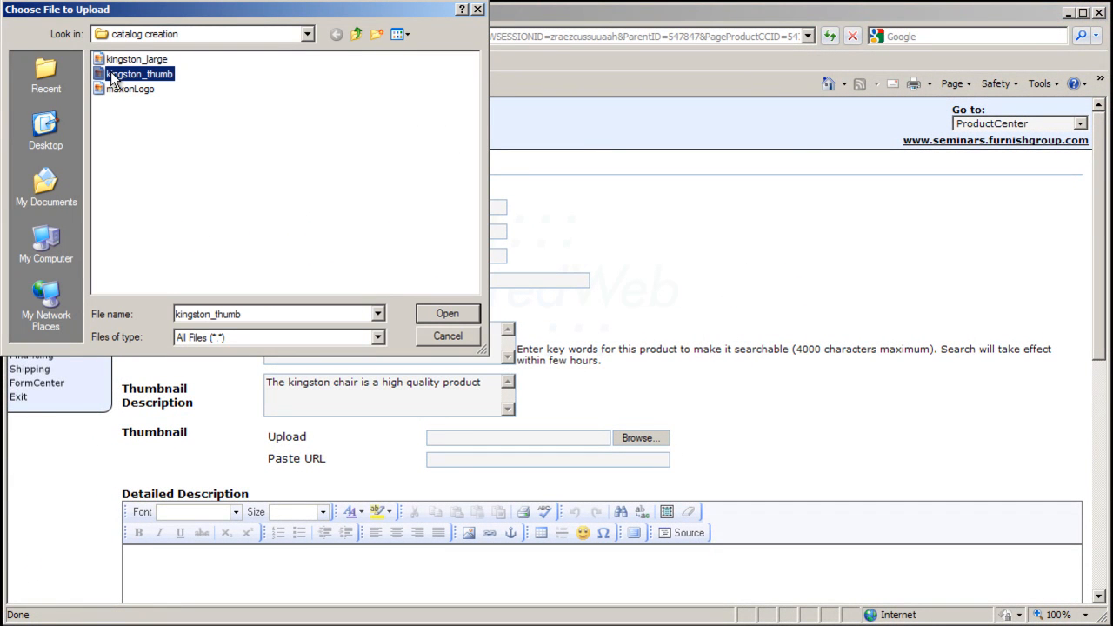
left_click(448, 313)
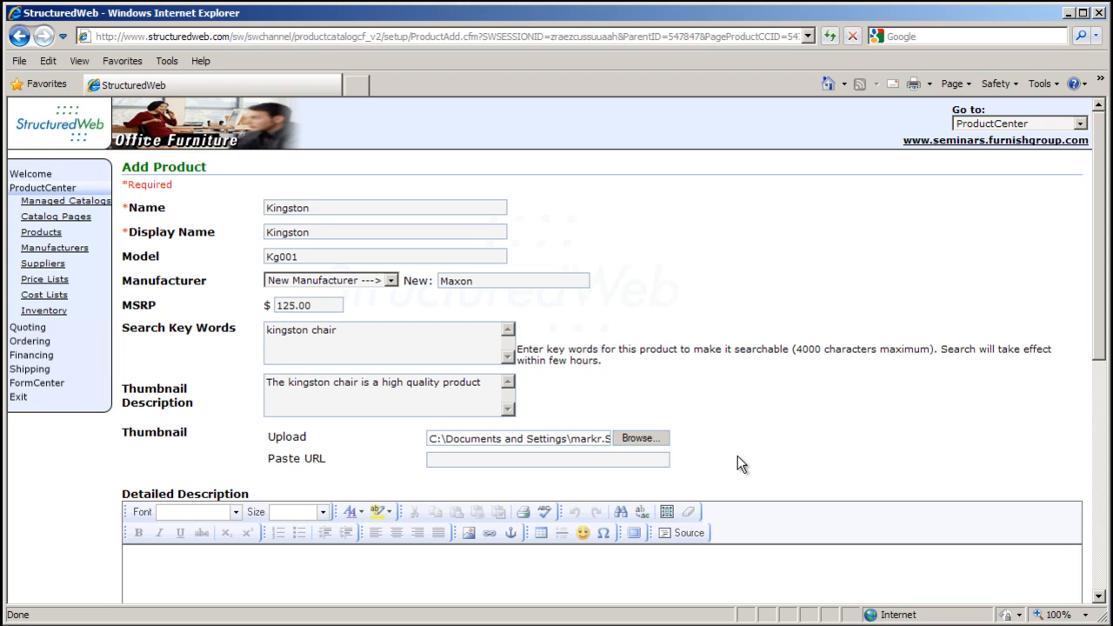
Scroll down to the Kingston product's Detailed Description editor
scroll("down", 3)
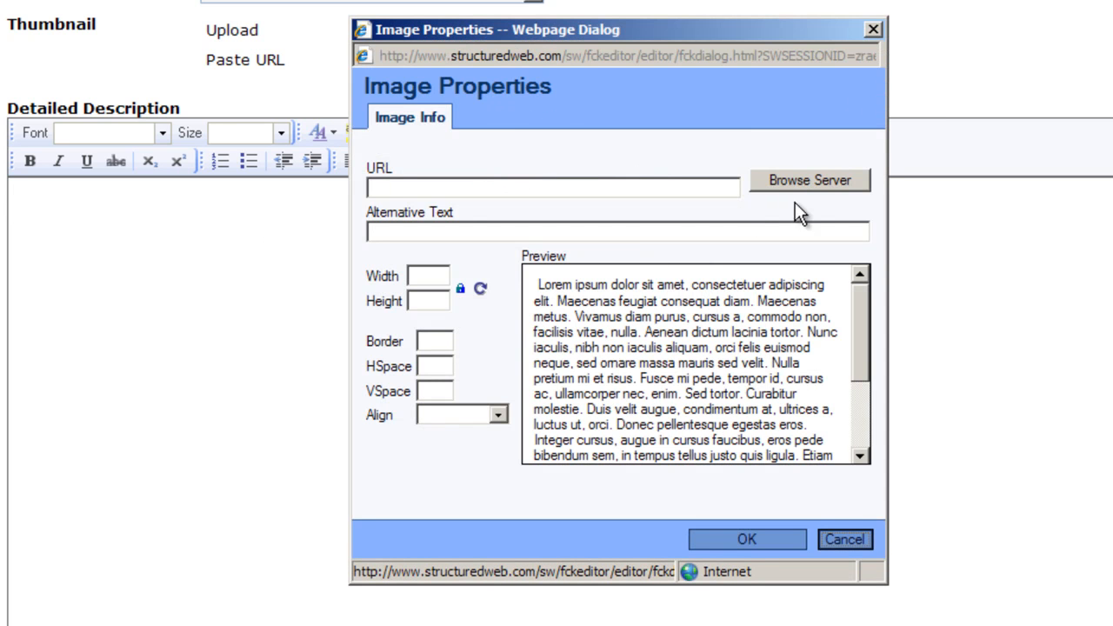
Upload the kingston_large image to the server through Browse Server
left_click(809, 180)
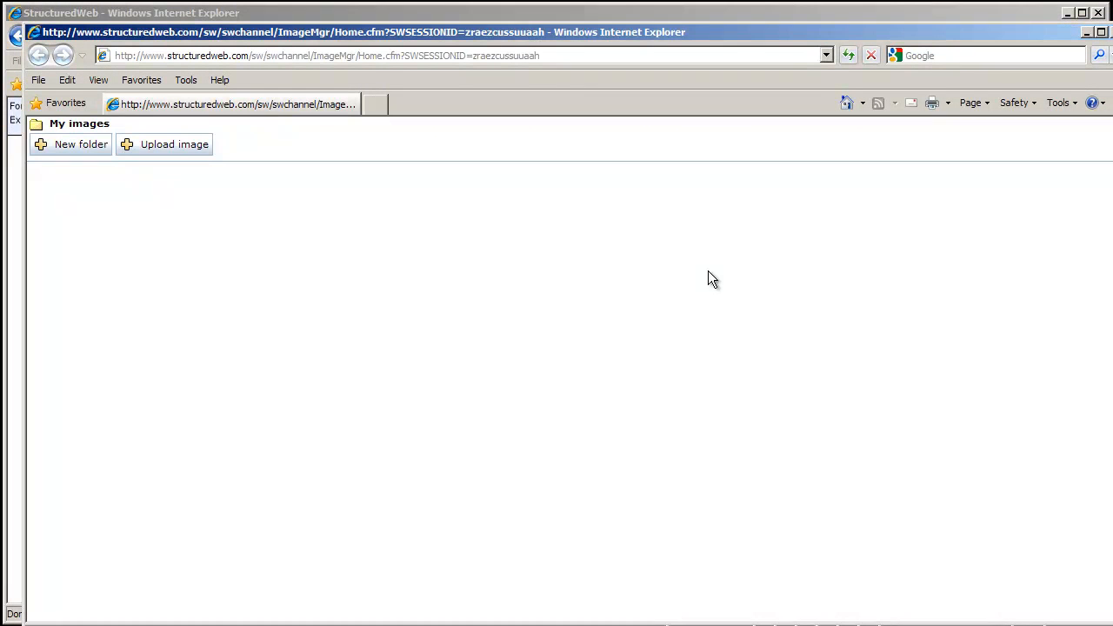
left_click(173, 144)
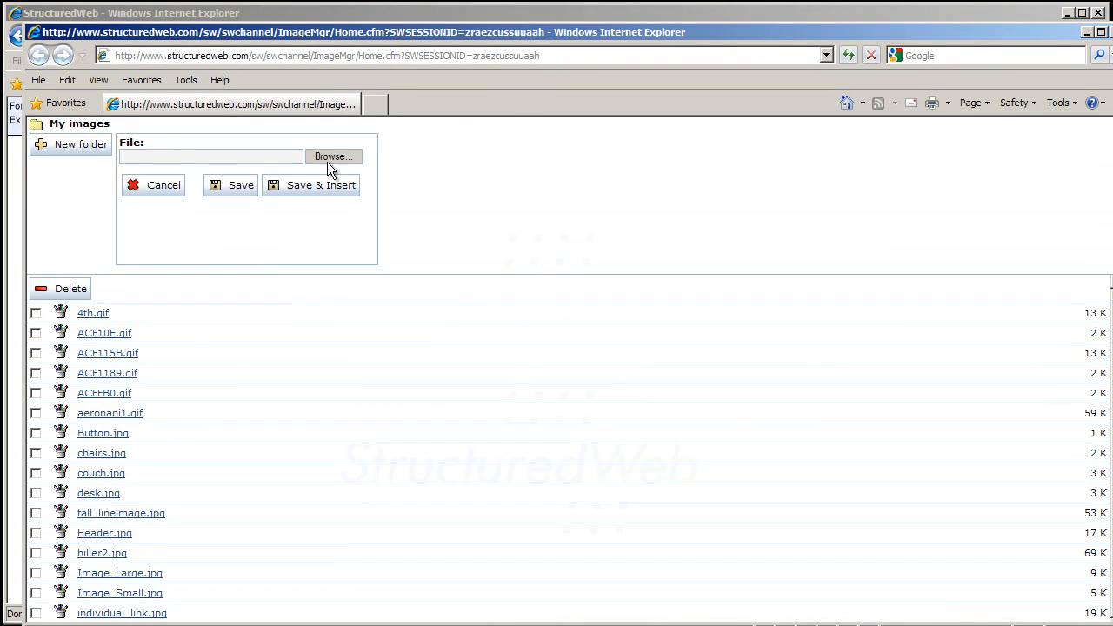
left_click(333, 156)
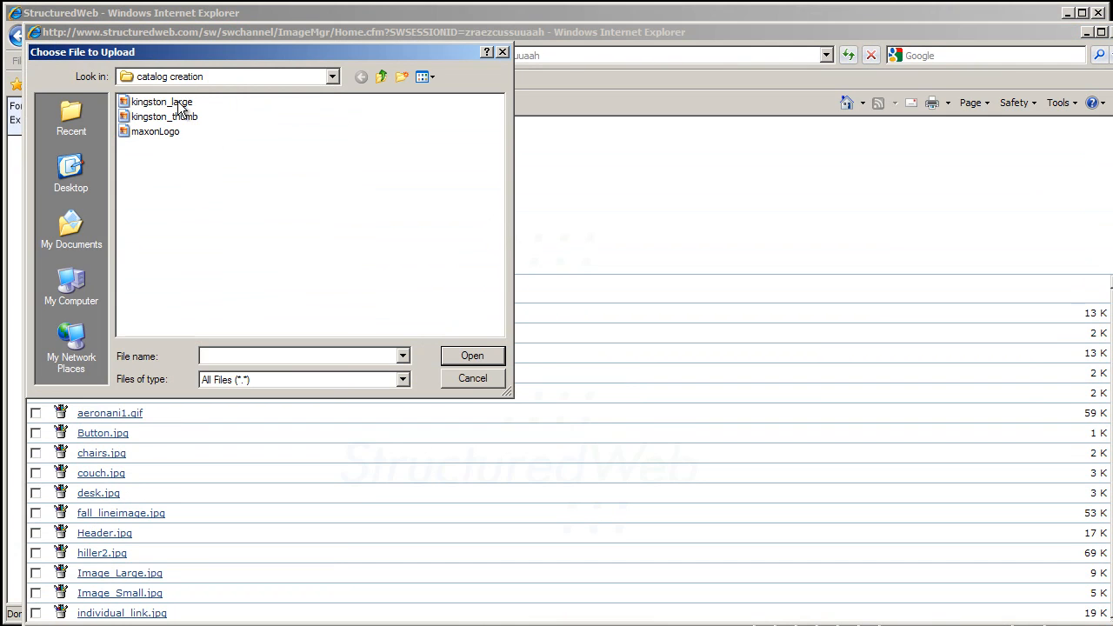
left_click(161, 101)
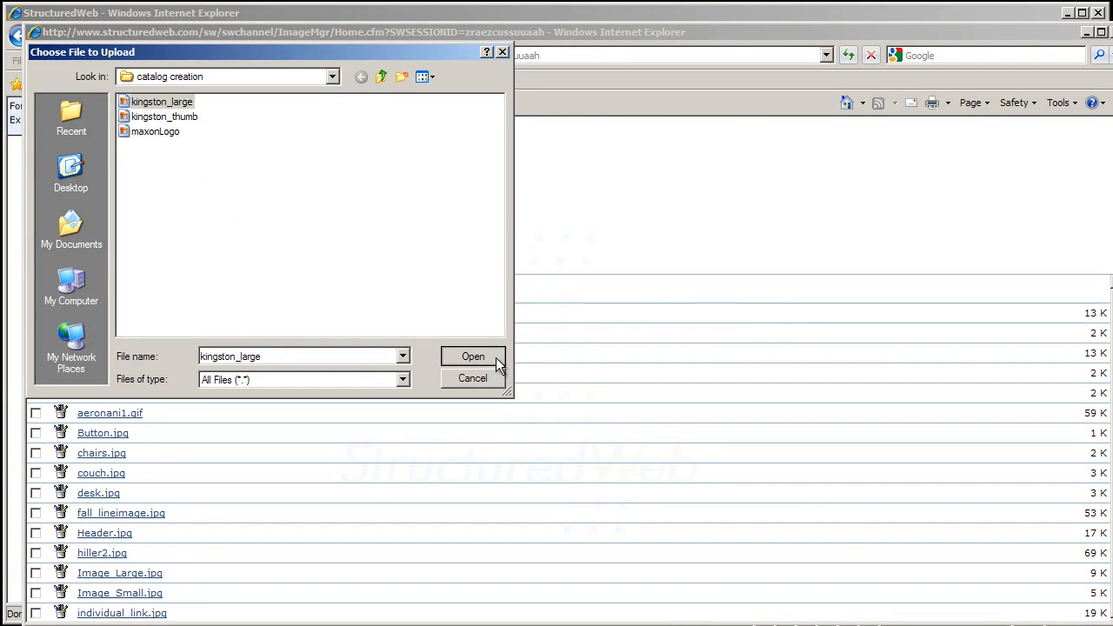
left_click(473, 356)
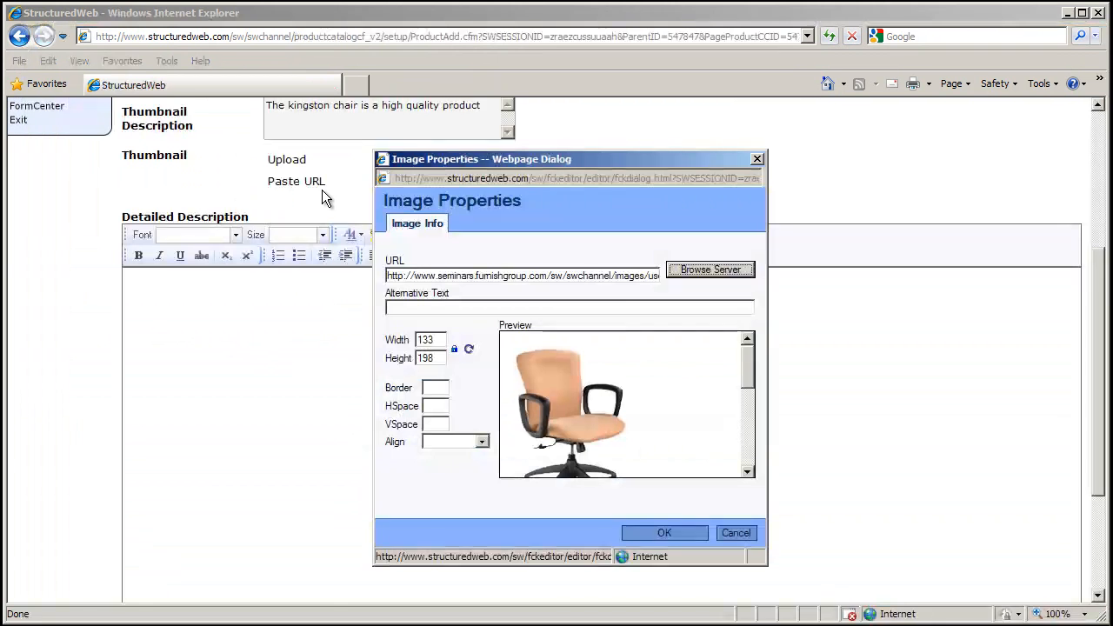
mouse_move(542, 414)
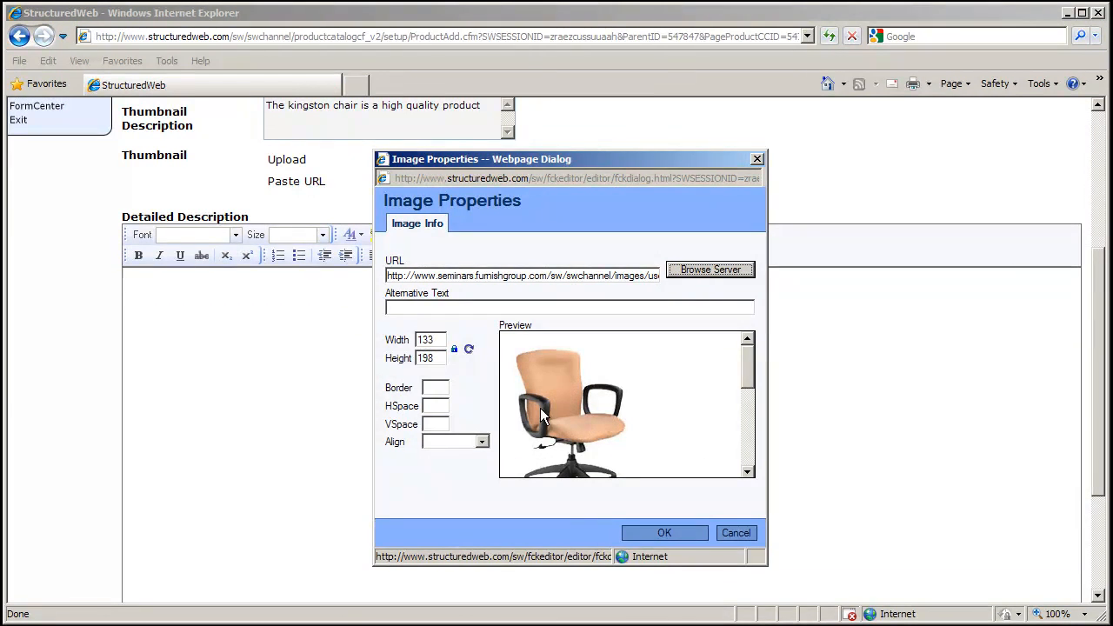
Insert the kingston_large chair picture into the detailed description
left_click(664, 532)
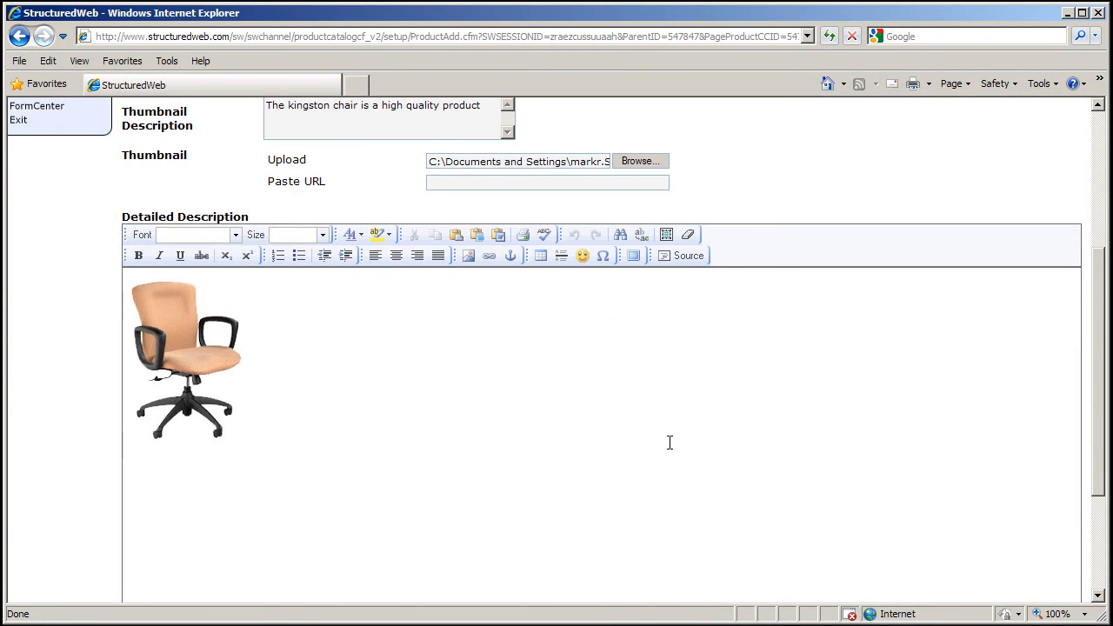
left_click(243, 441)
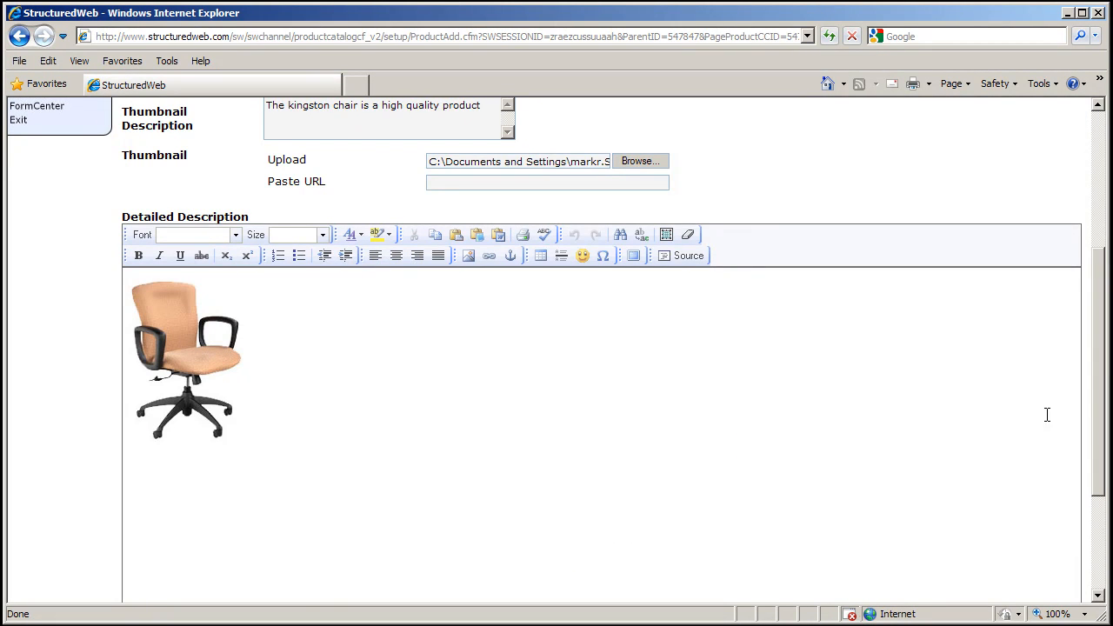
Save the new Kingston chair product from the bottom of the Add Product form
scroll("down", 3)
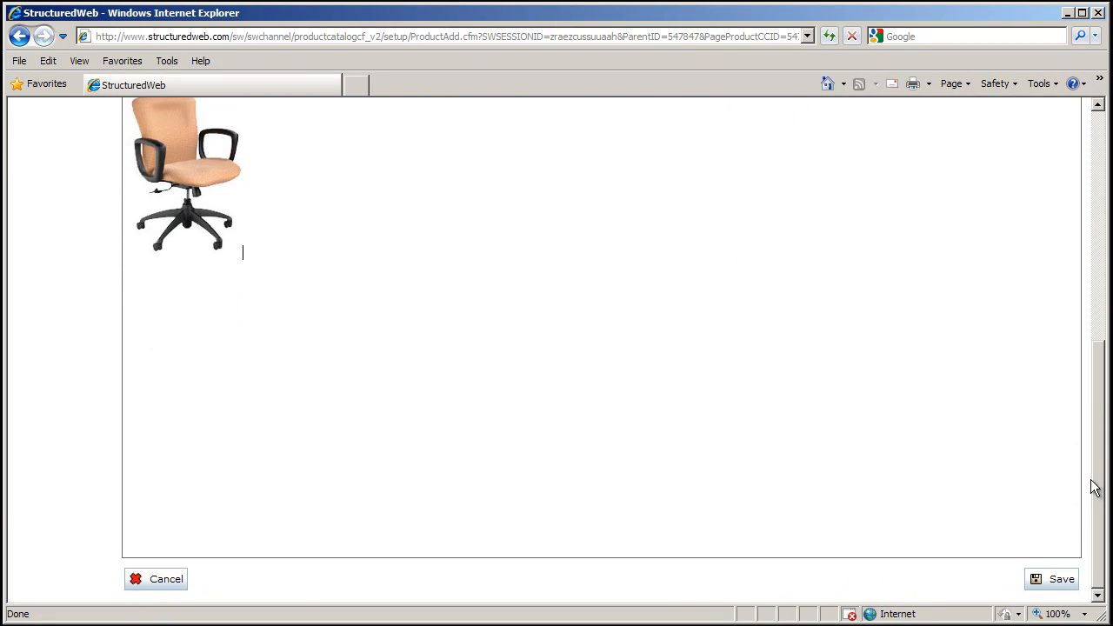
left_click(1061, 579)
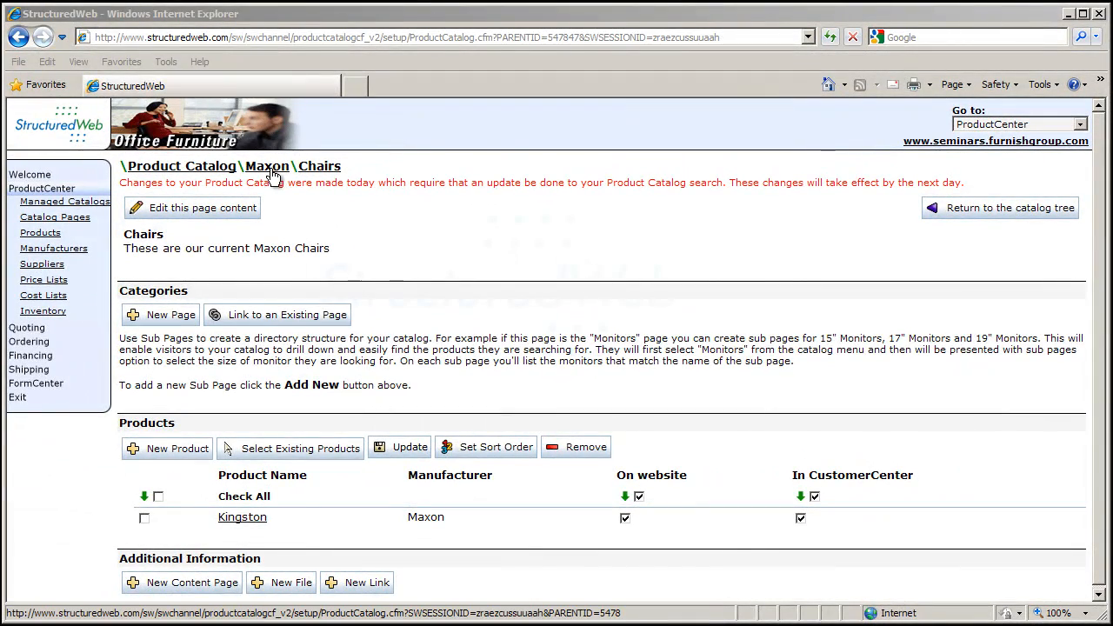
Return to the Maxon catalog page and tick the Chairs category's visibility box
left_click(266, 166)
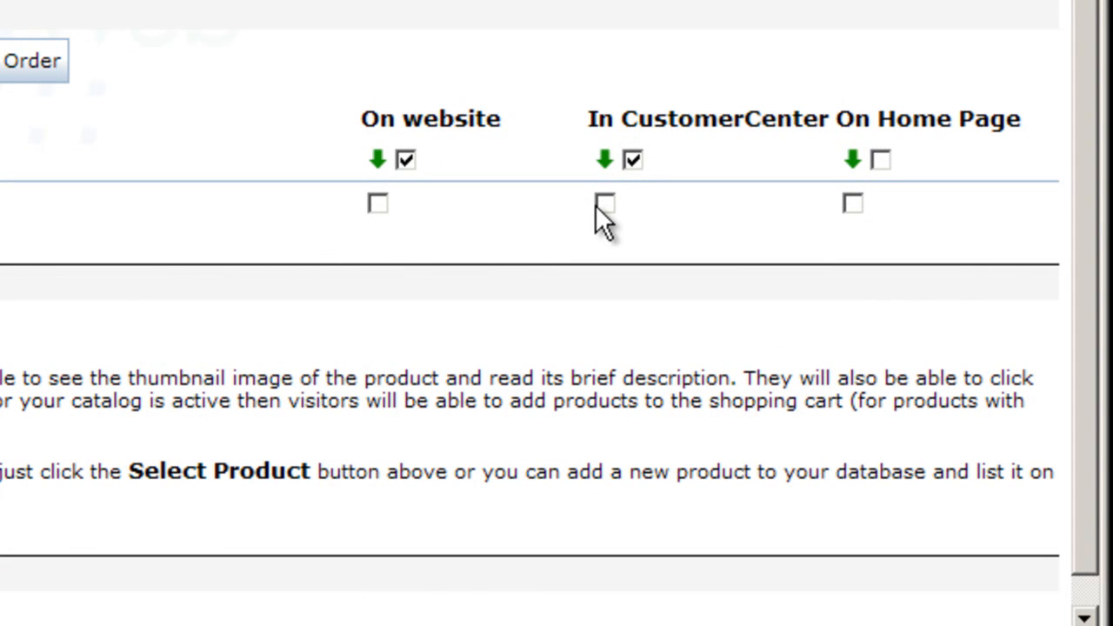
left_click(377, 204)
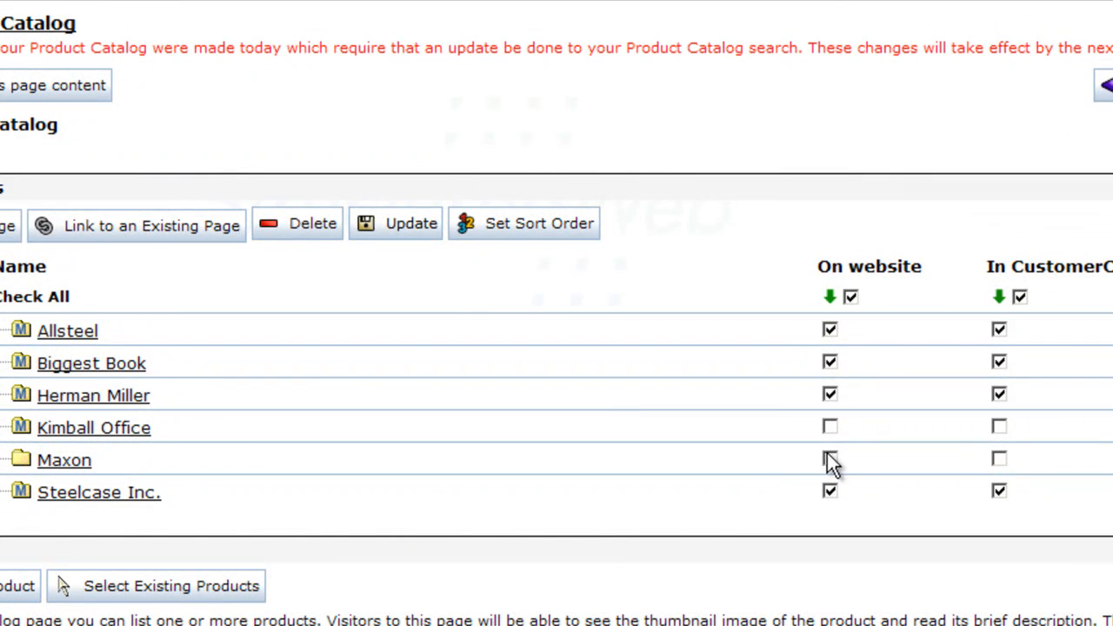
Tick Maxon's On website box in the Categories list
left_click(830, 459)
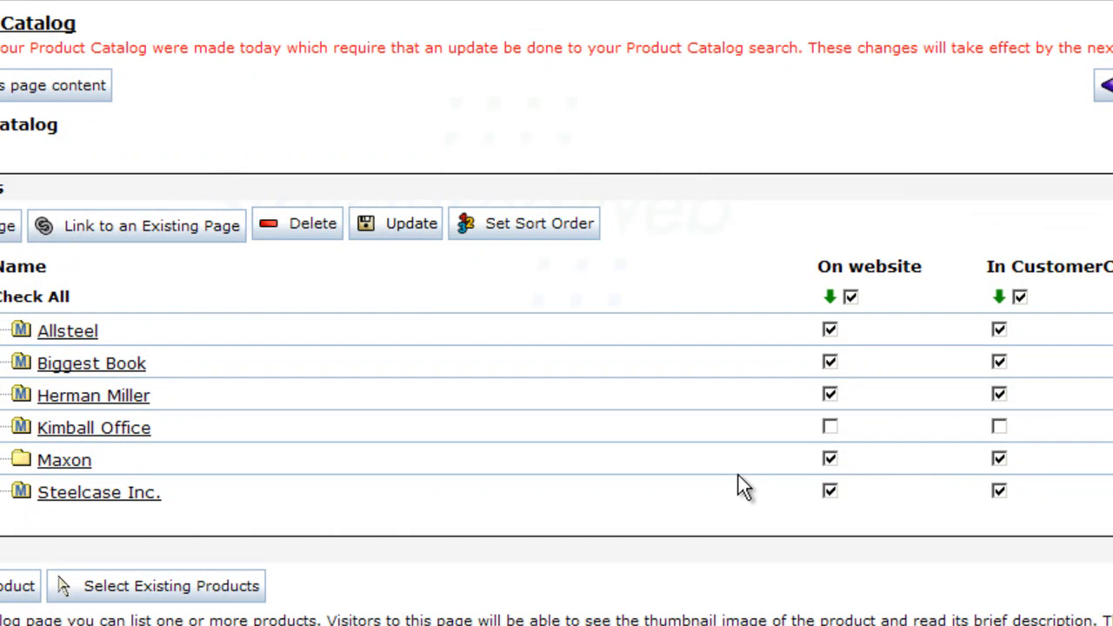
mouse_move(400, 252)
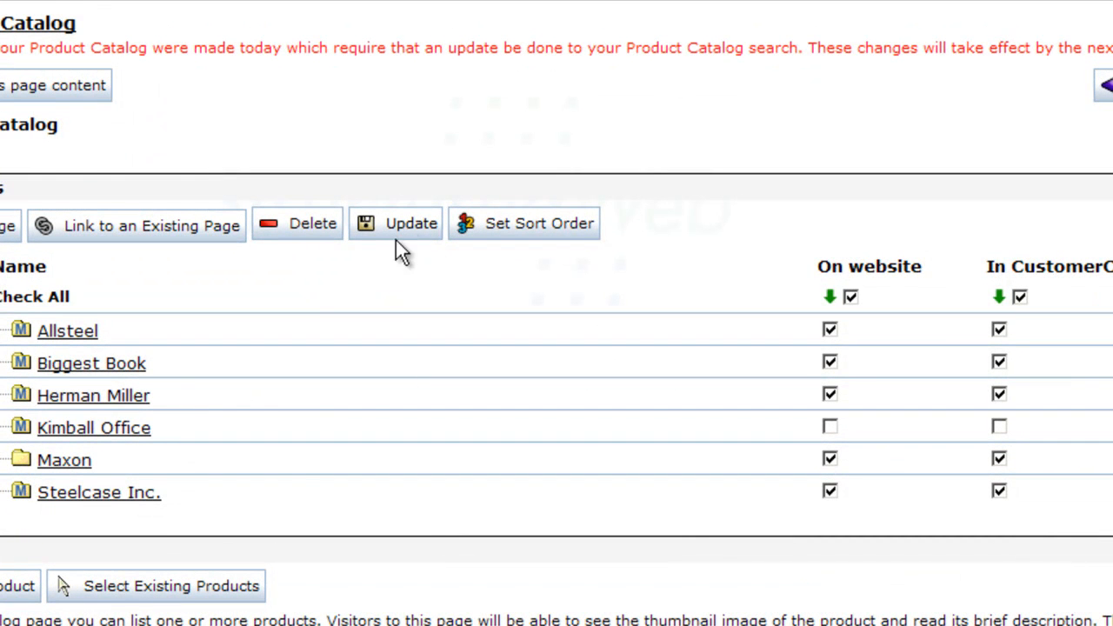
mouse_move(19, 442)
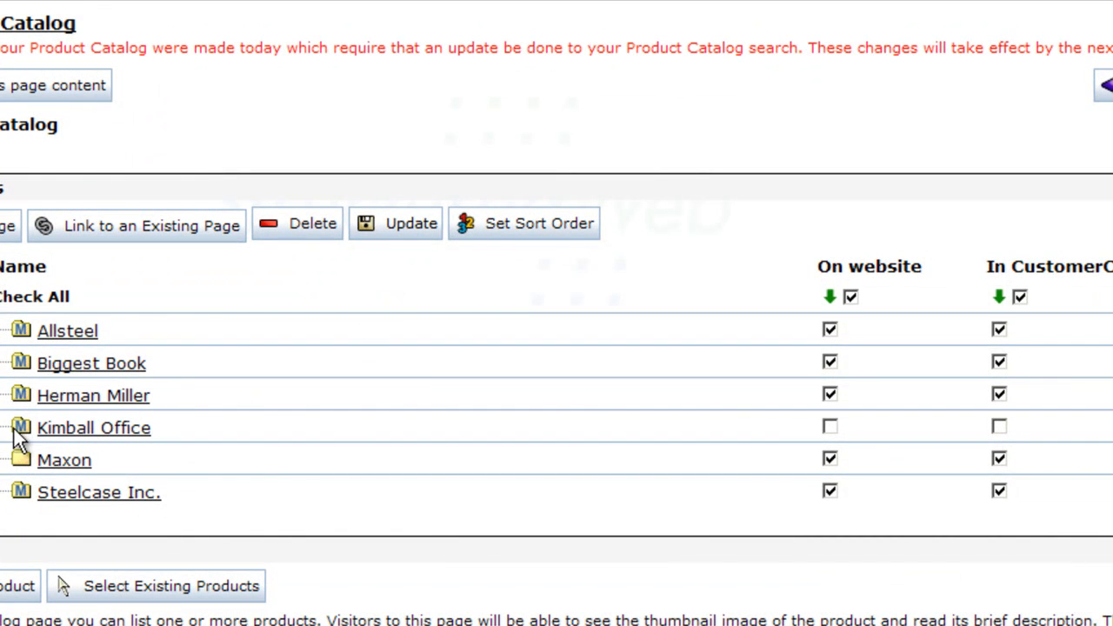
mouse_move(30, 463)
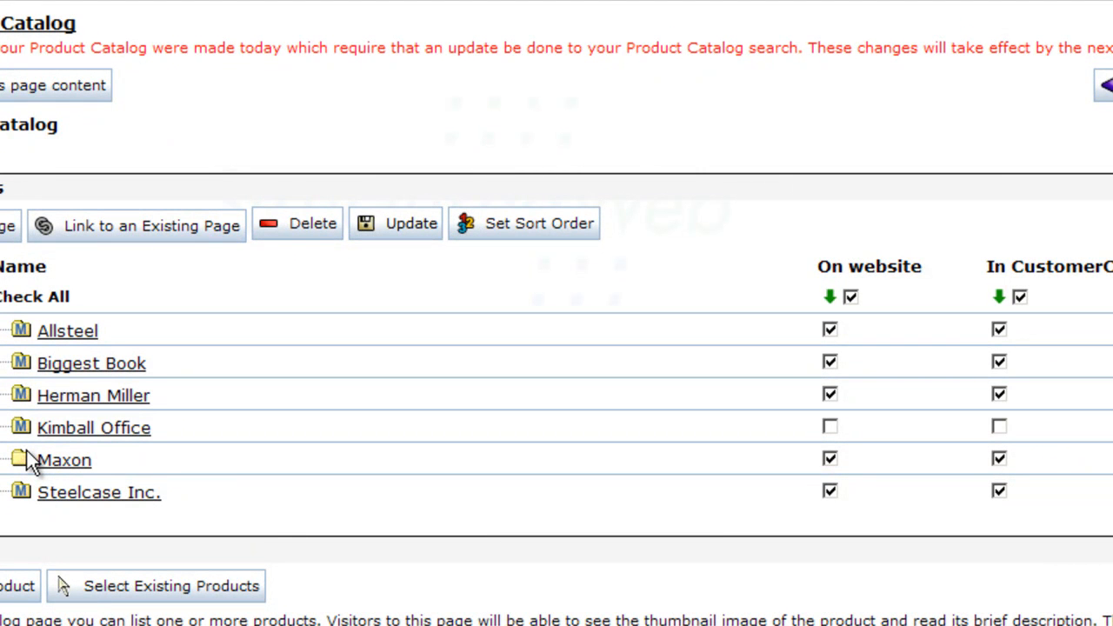
mouse_move(33, 476)
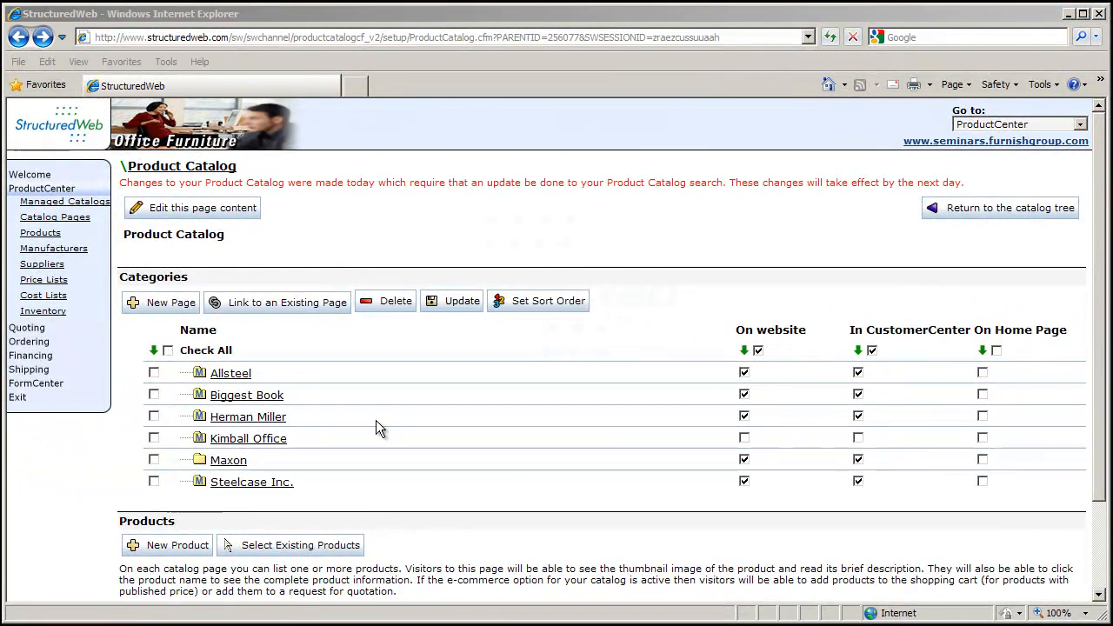
mouse_move(445, 424)
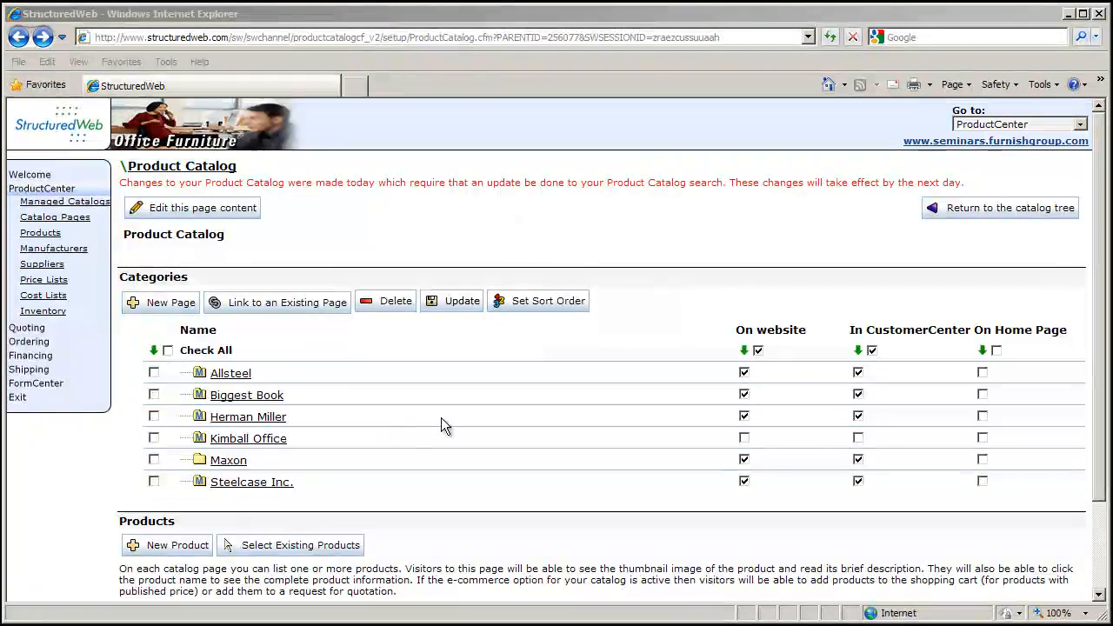
mouse_move(980, 150)
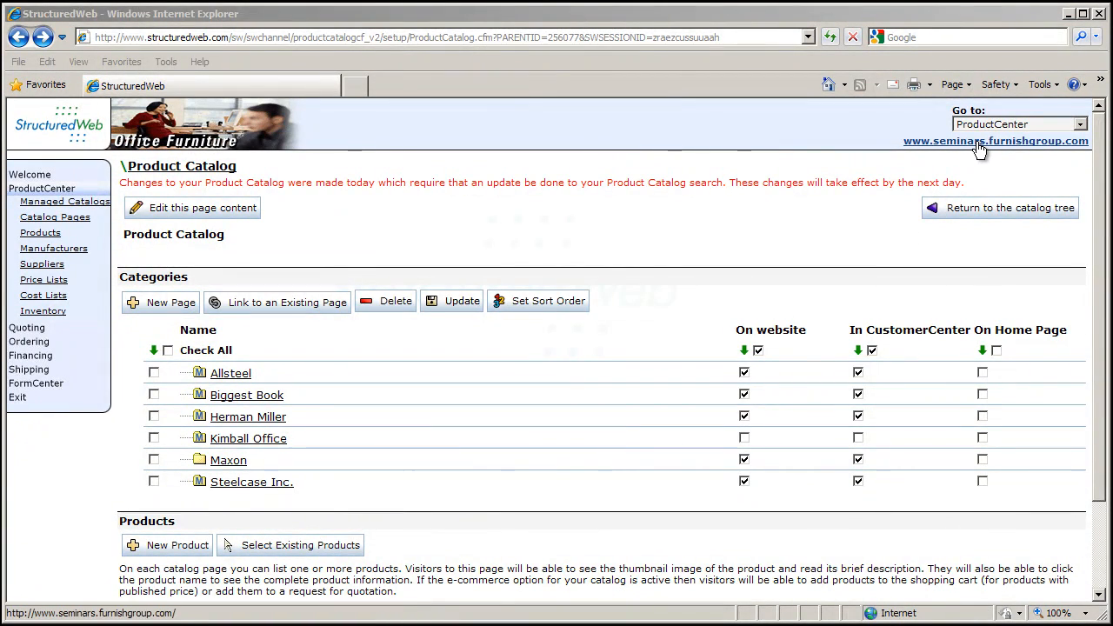
left_click(995, 140)
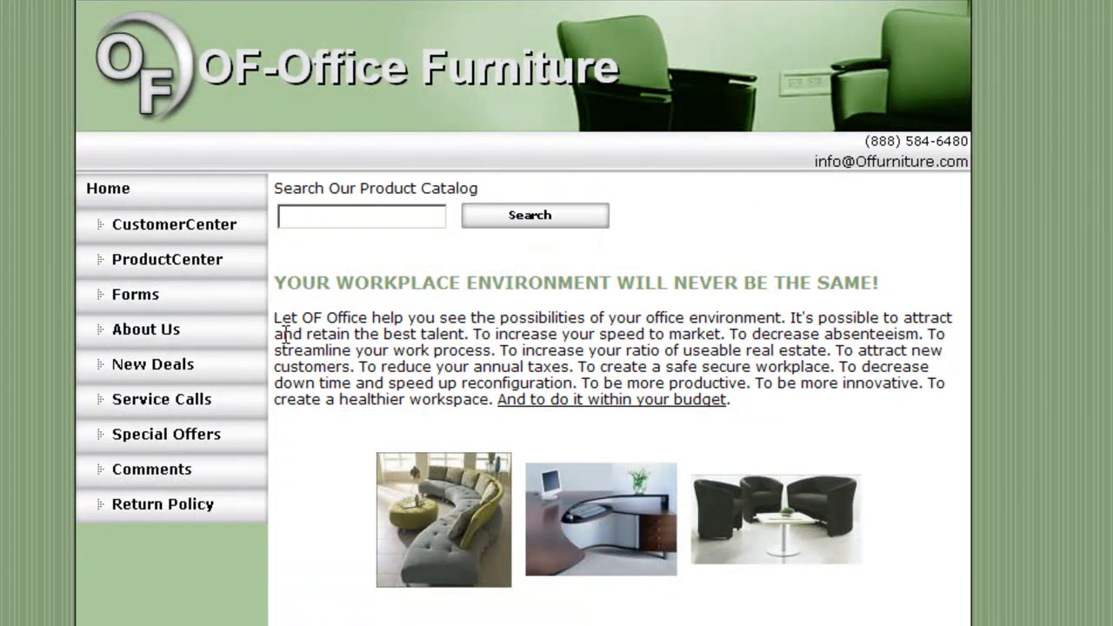
left_click(167, 259)
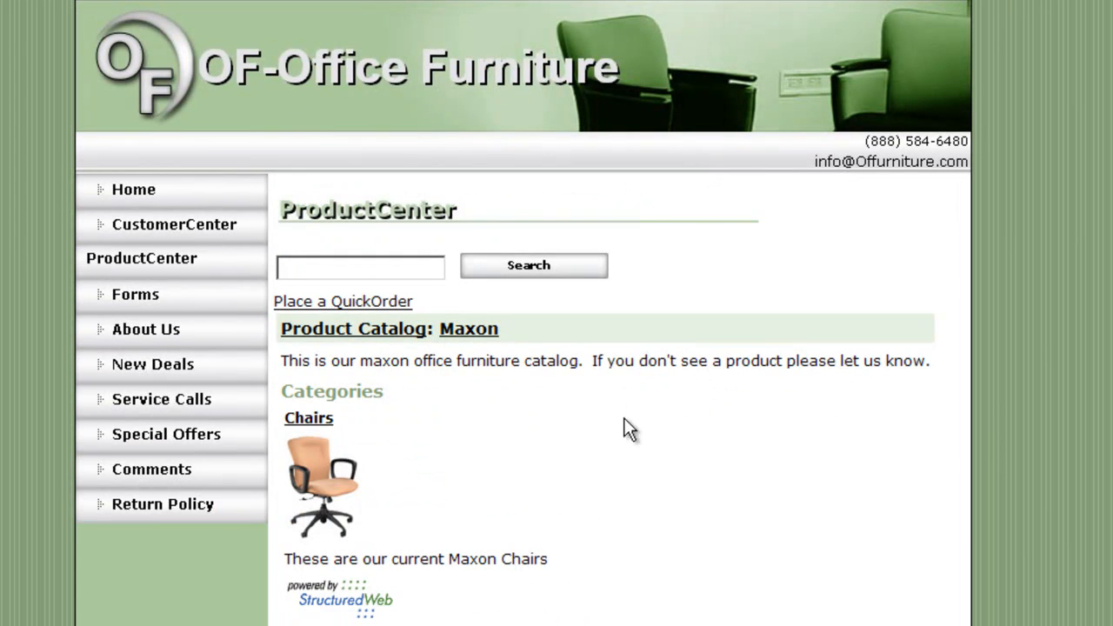
mouse_move(390, 446)
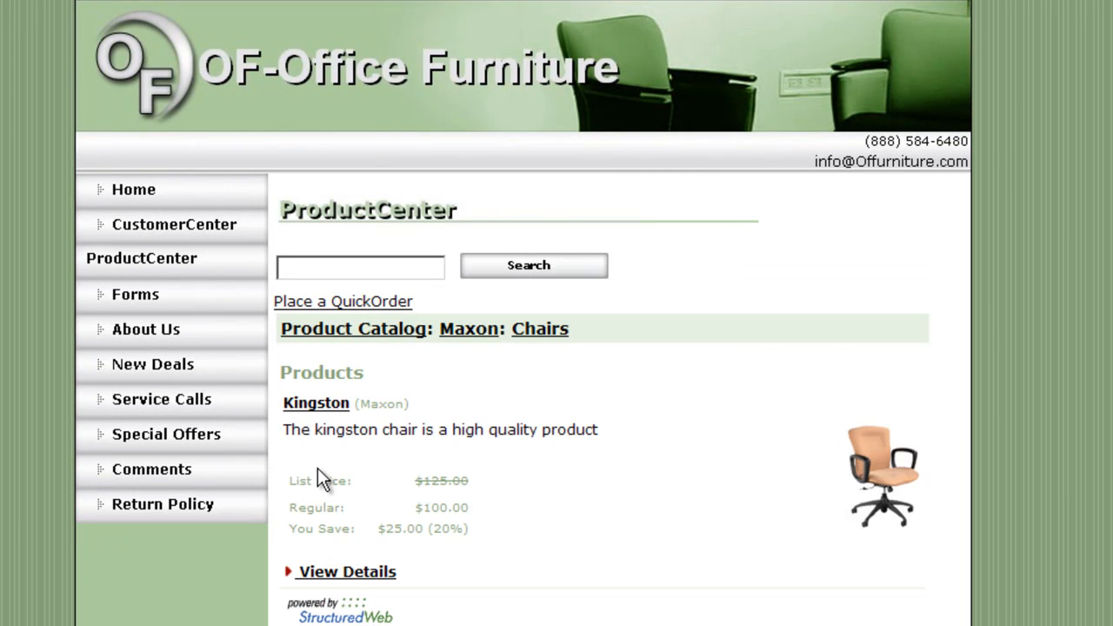
mouse_move(877, 490)
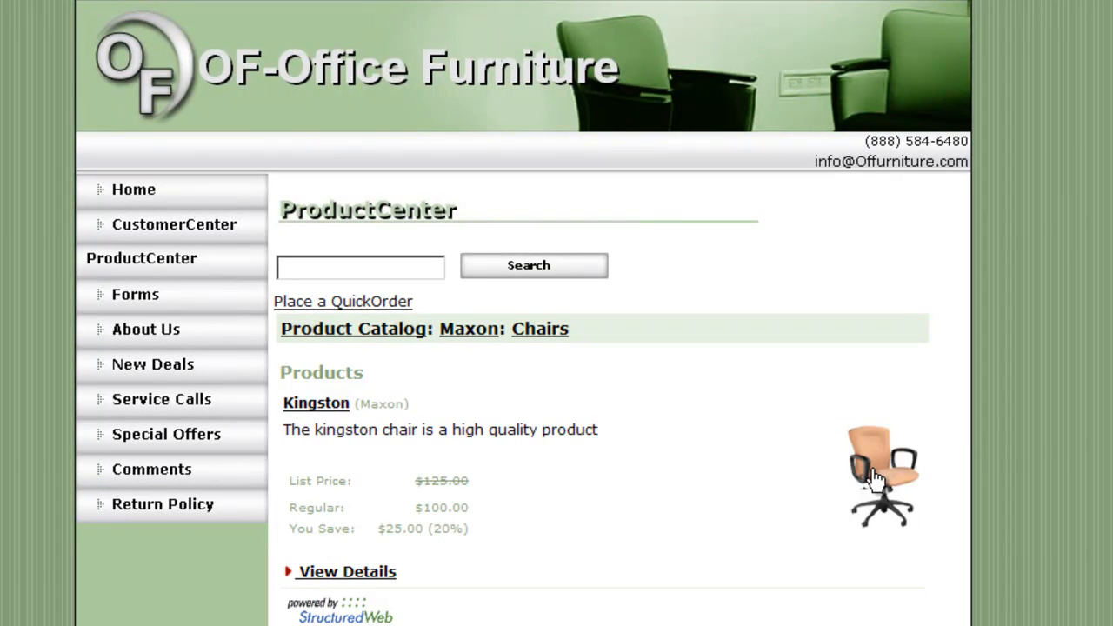